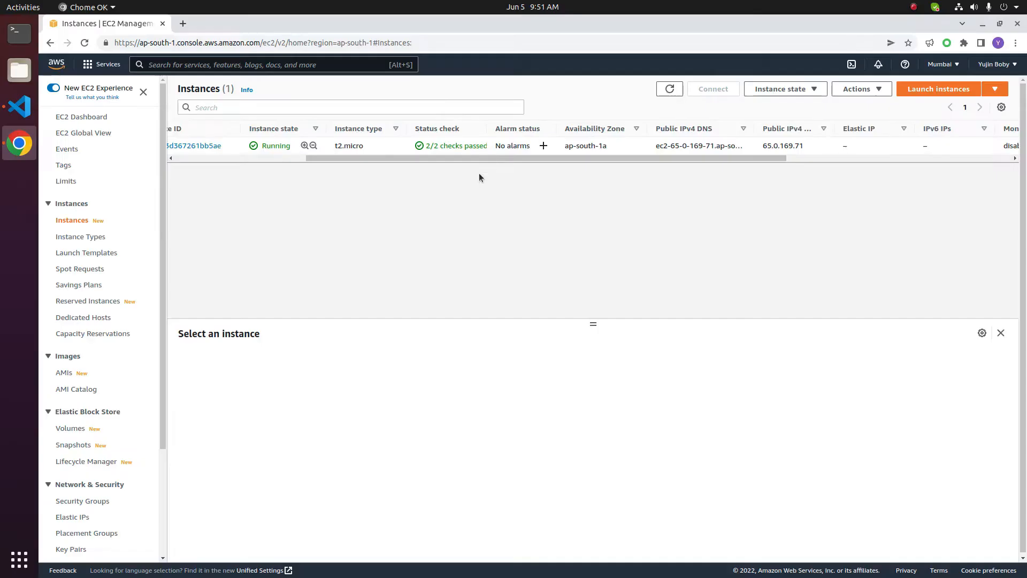
Step: Sort the EC2 instance list by the Key name column, showing the serverok key pair
scroll("right", 3)
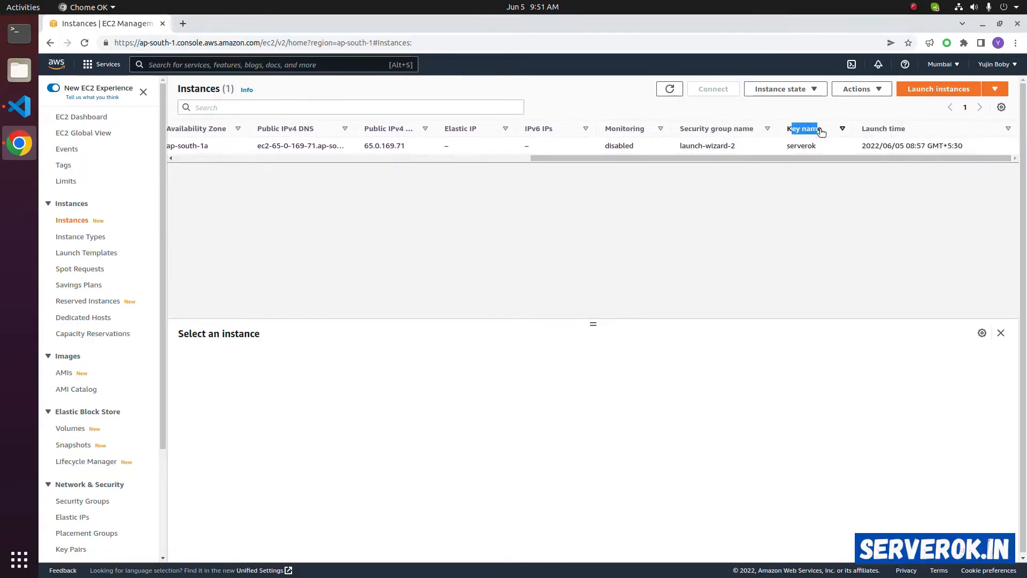
left_click(803, 129)
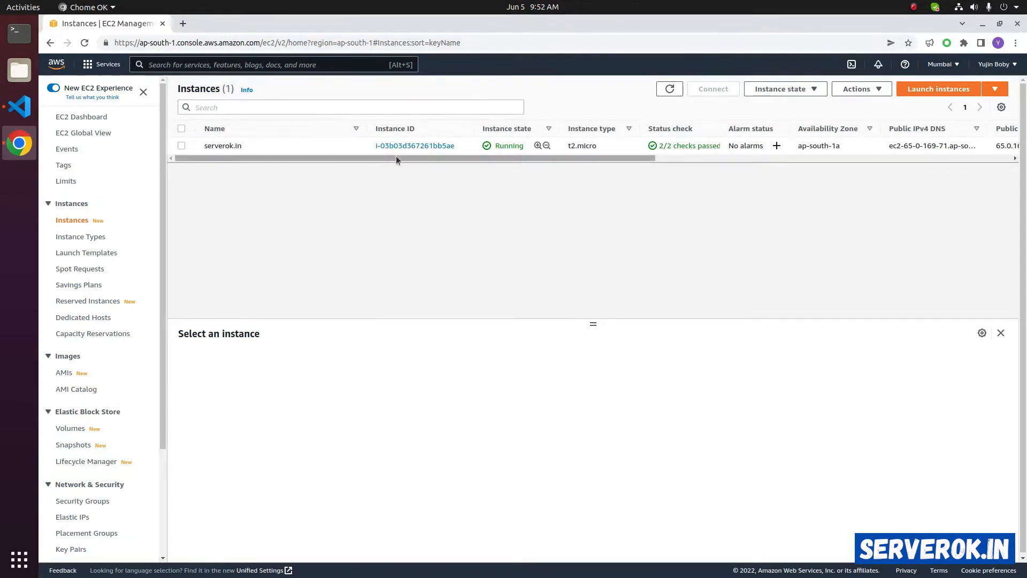
Step: Copy the serverok.in instance's public IPv4 address 65.0.169.71 from its summary page
left_click(415, 146)
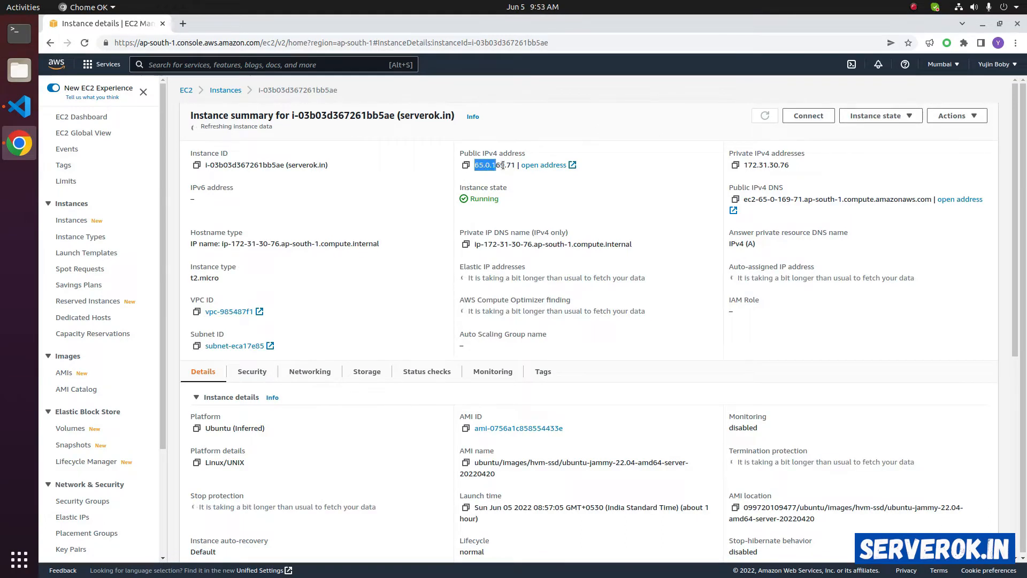
left_click(465, 165)
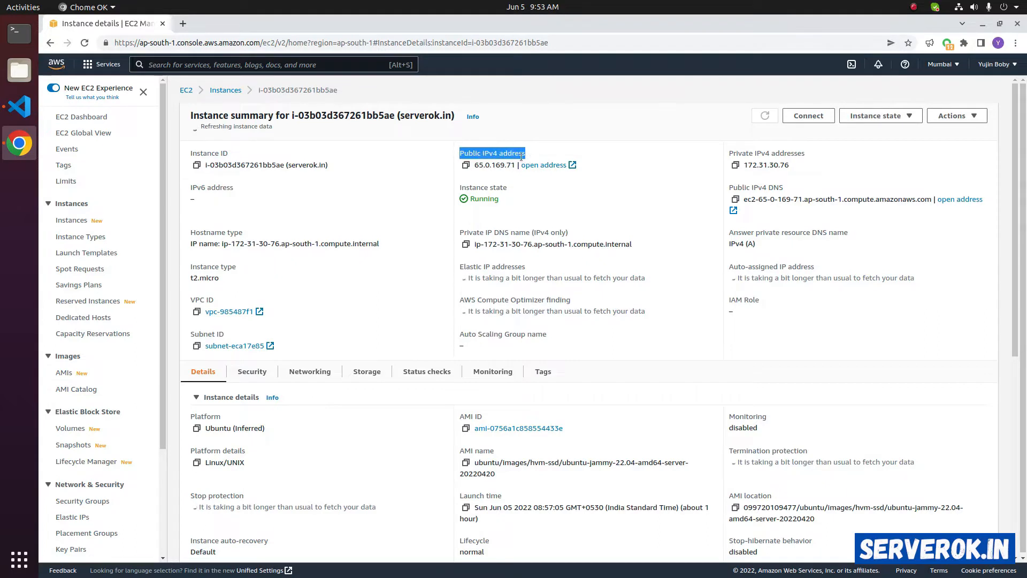
left_click(461, 164)
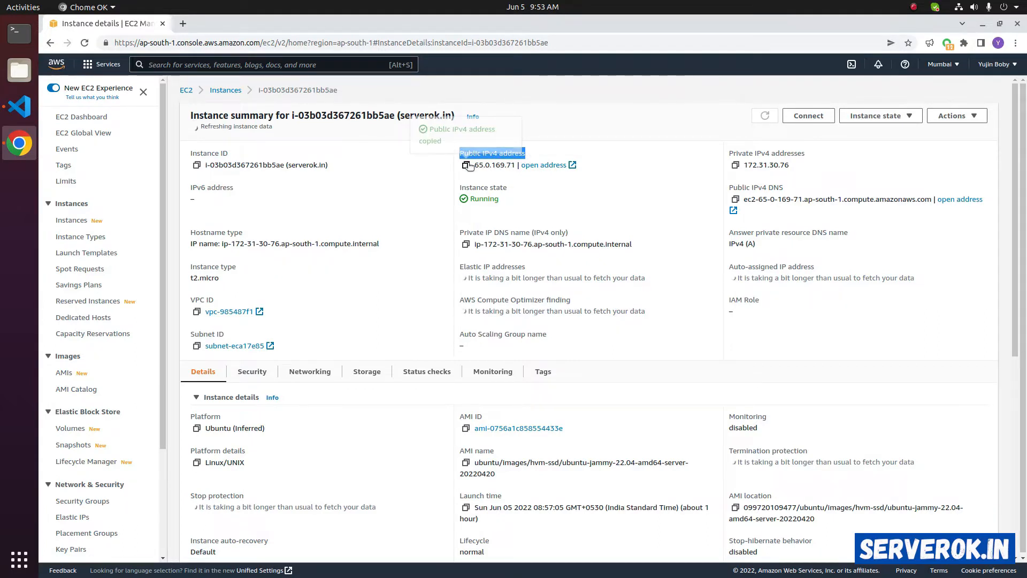
mouse_move(13, 34)
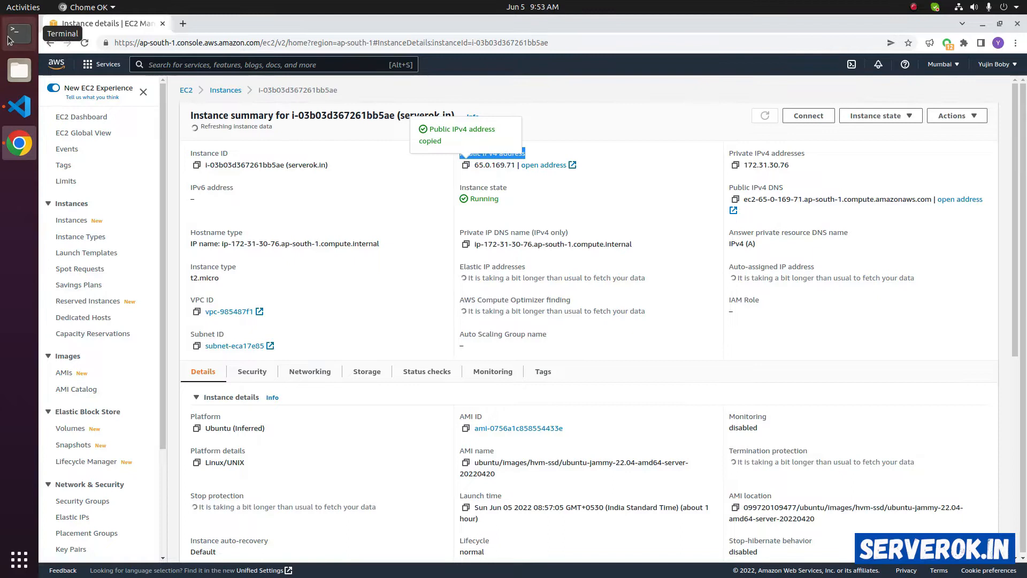
left_click(13, 33)
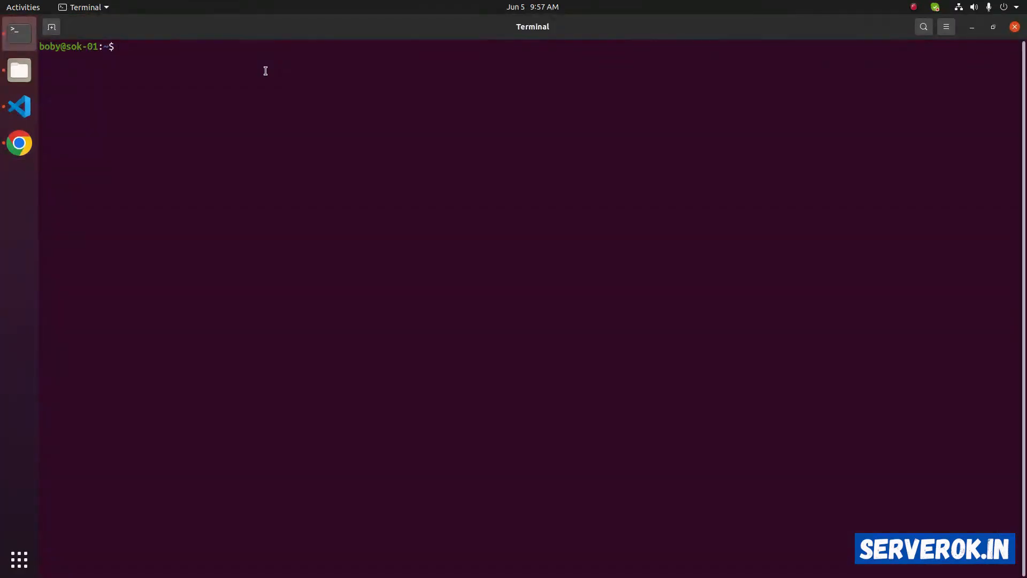
type("ssh -i")
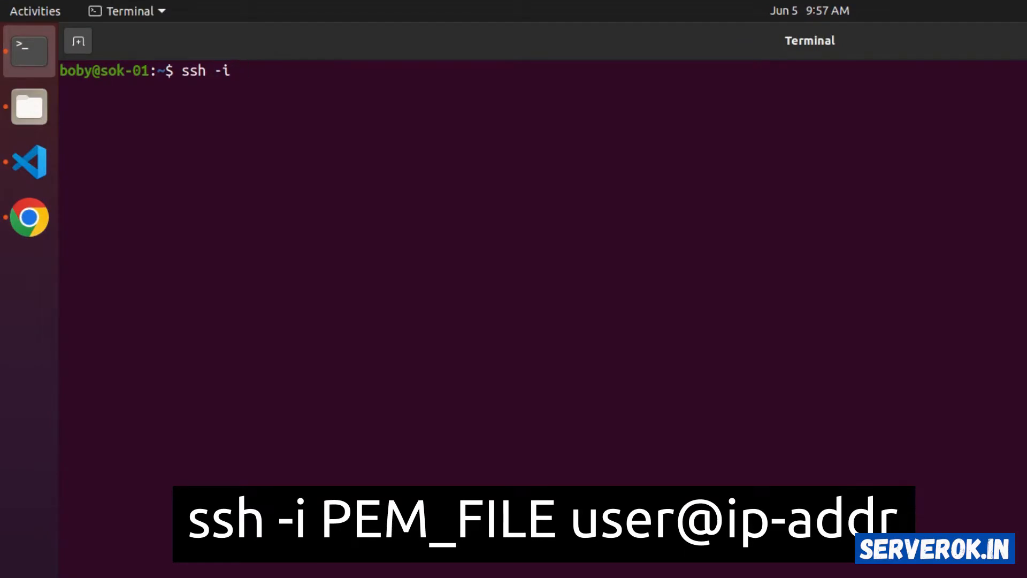
type("Downloads")
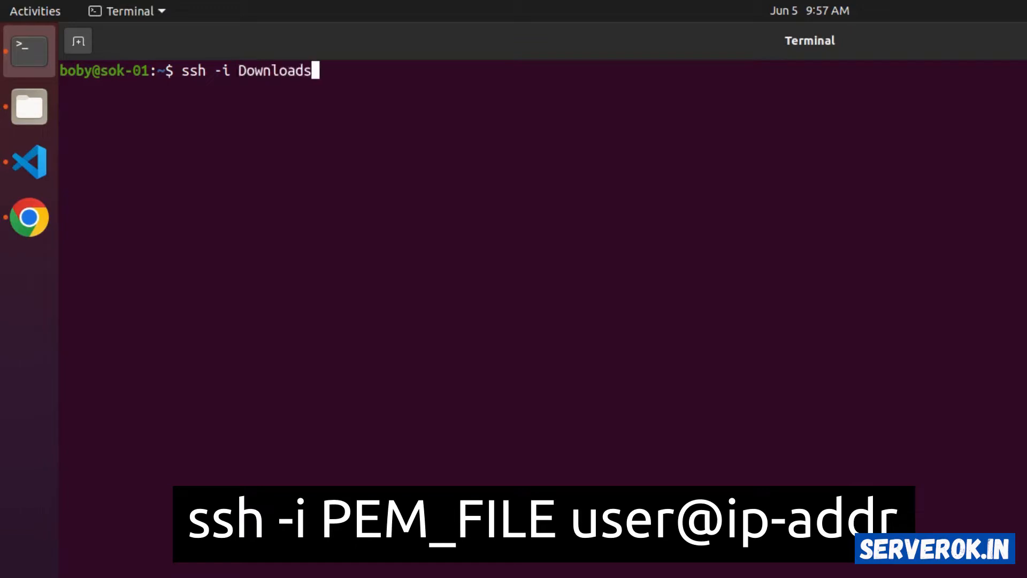
type("/")
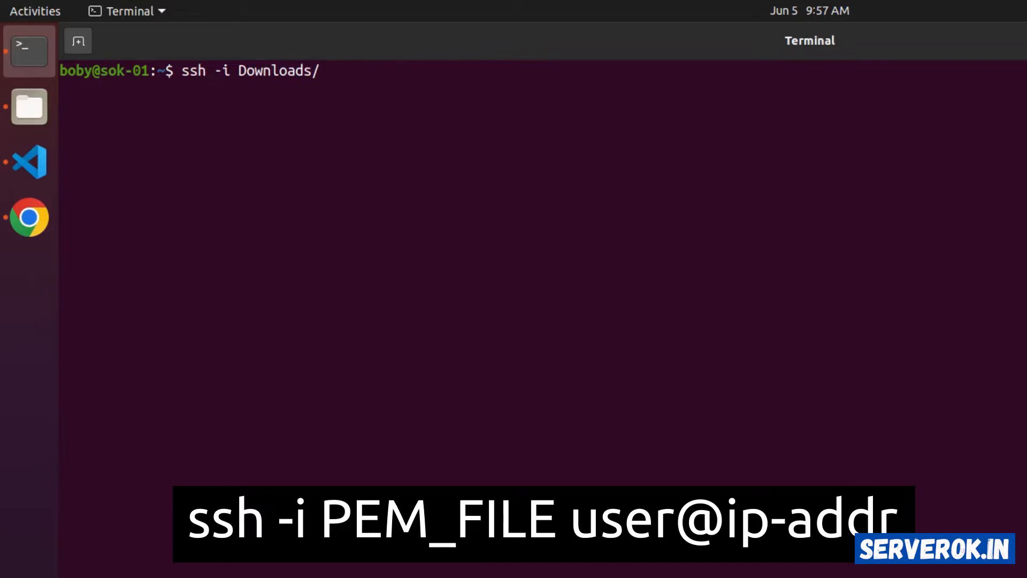
type("serverok.")
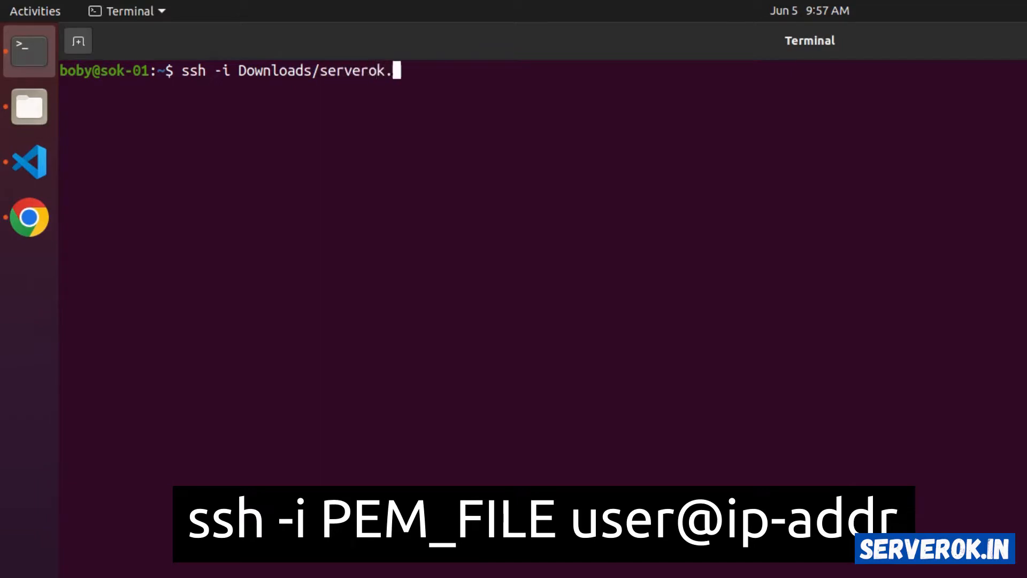
type("pem")
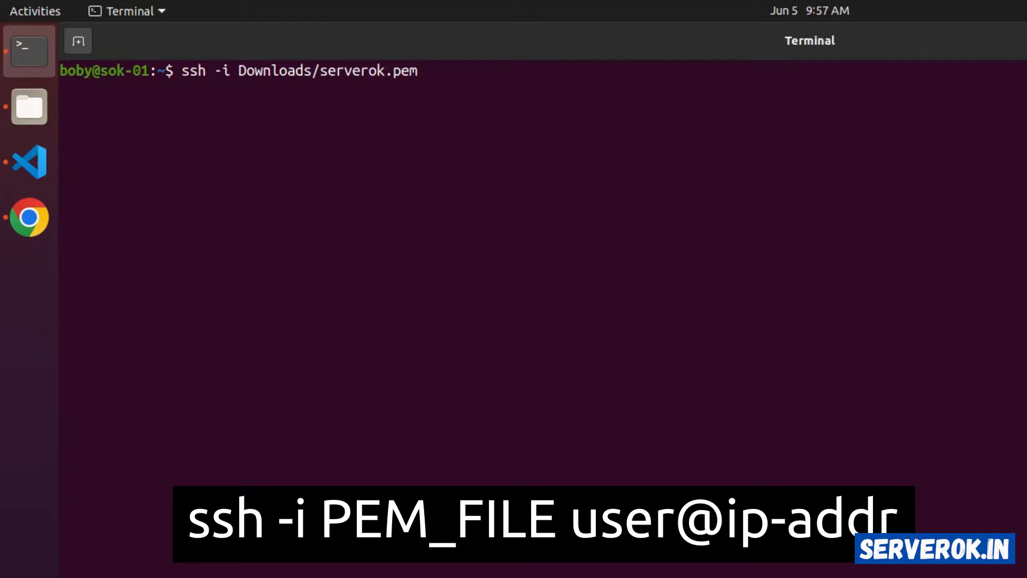
type("ubuntu")
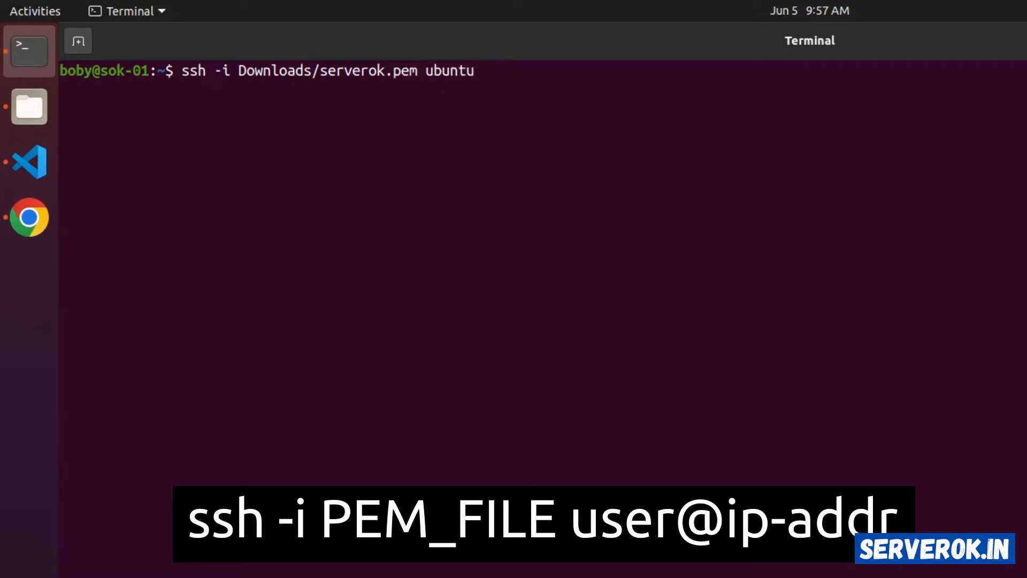
type("@65.0.169.71")
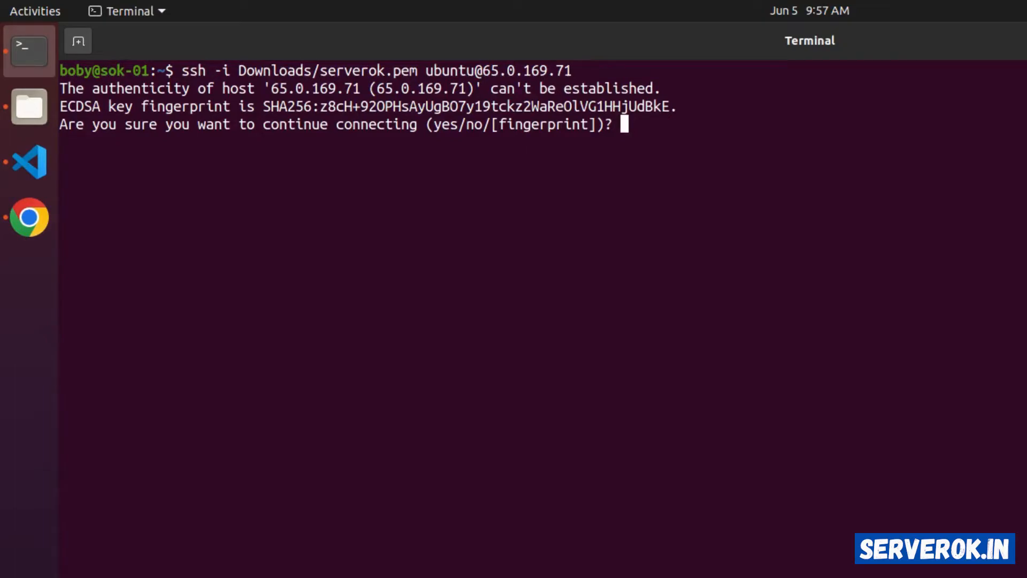
type("yes")
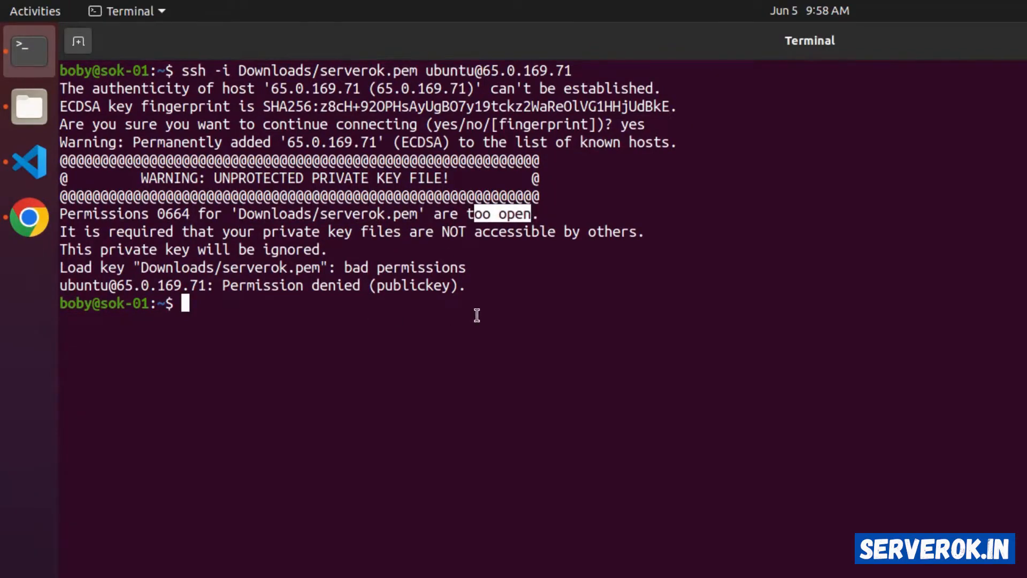
Step: Tighten Downloads/serverok.pem permissions to 600 with chmod
type("chmod")
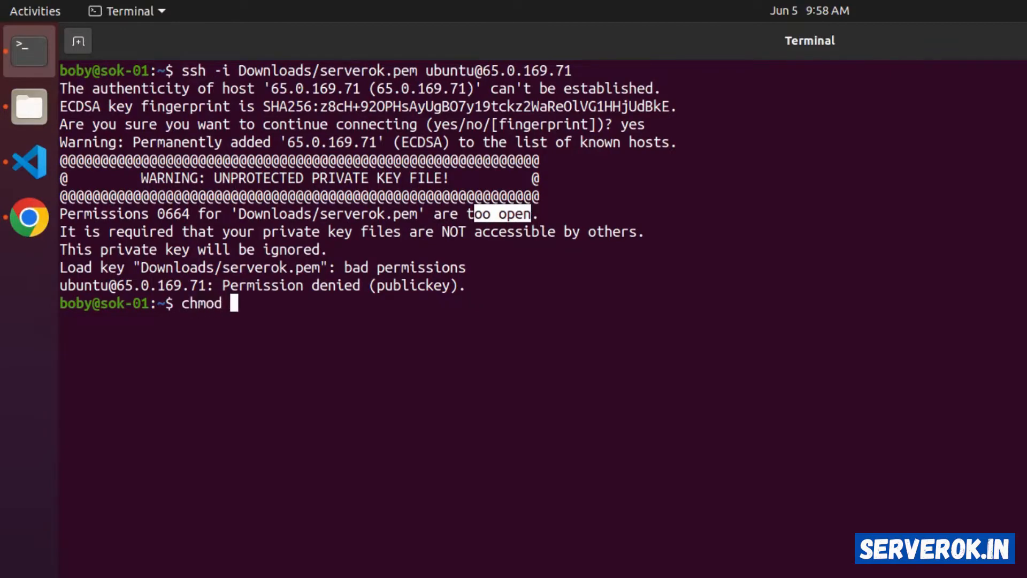
type("60")
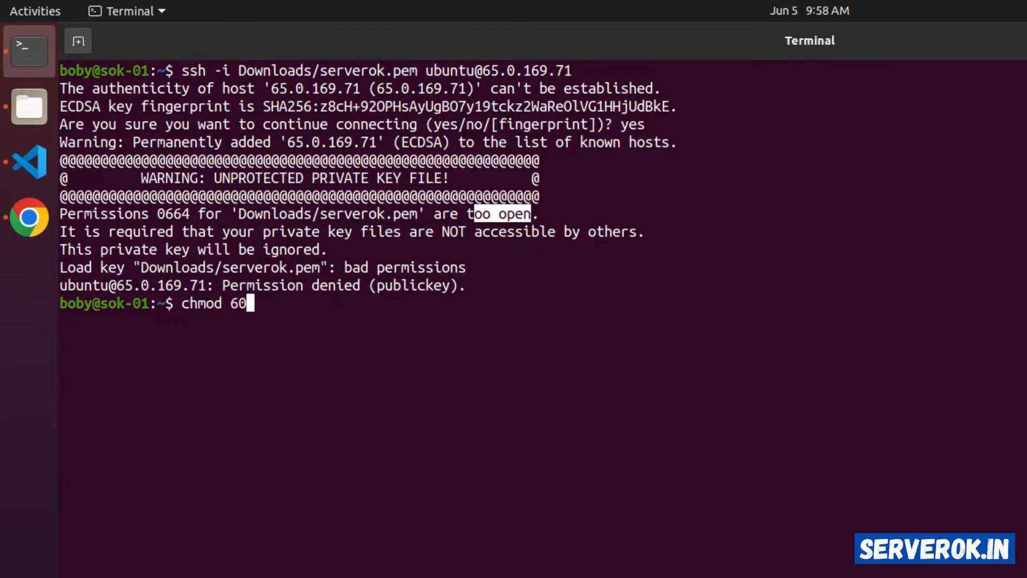
type("0")
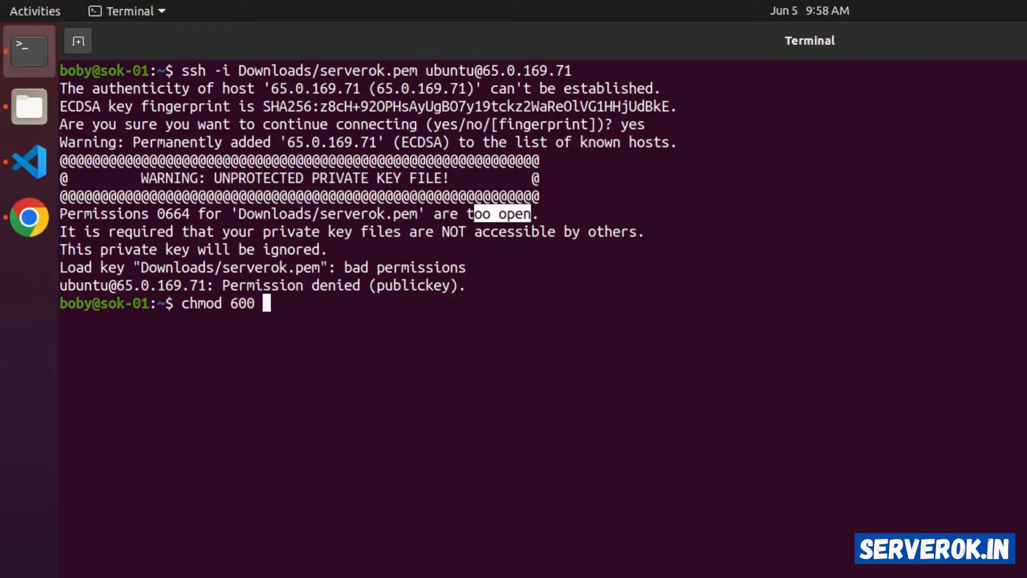
type("Downloads")
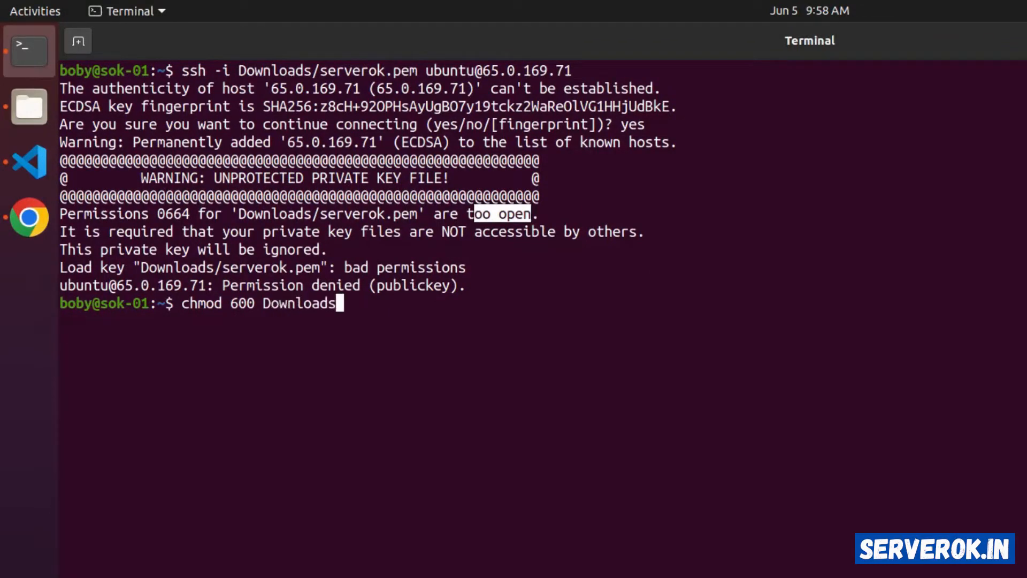
type("/serverok.pem")
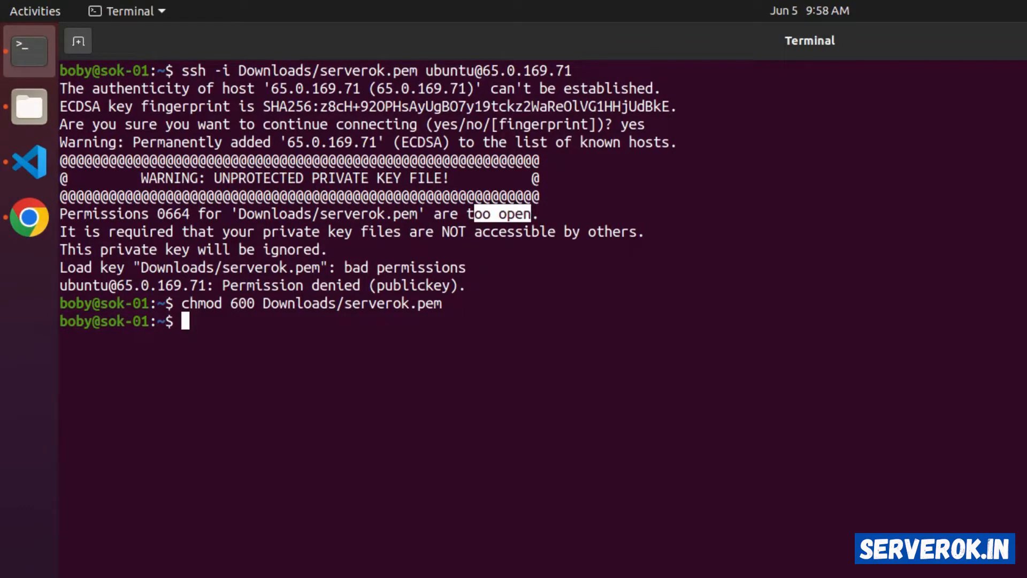
type("ssh -i D")
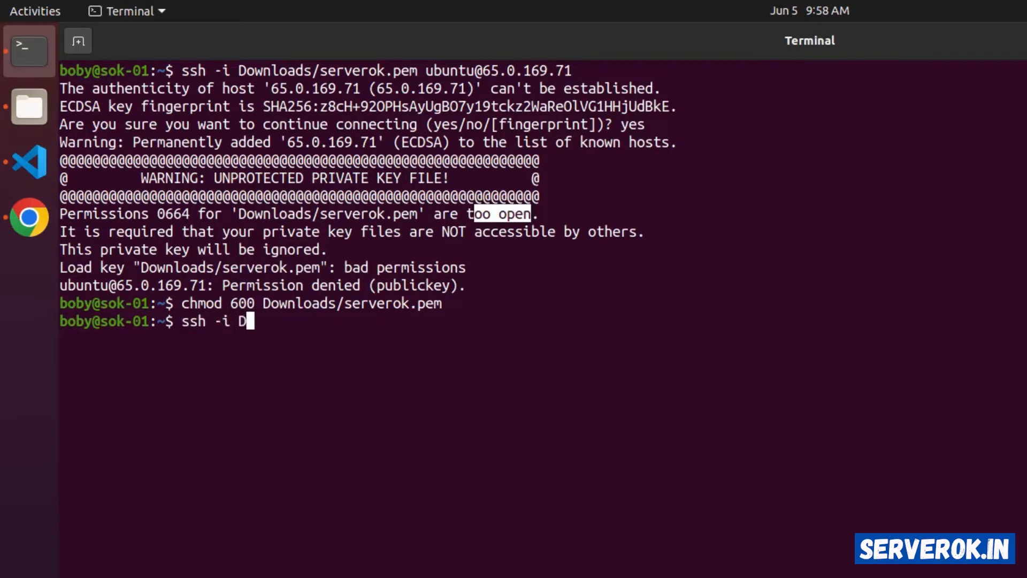
type("ownloads/")
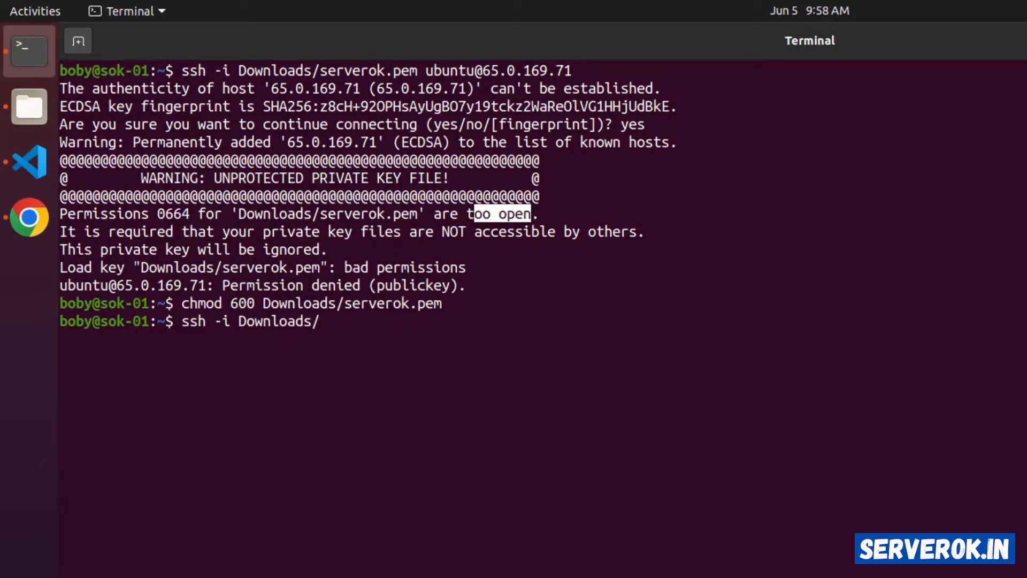
type("server")
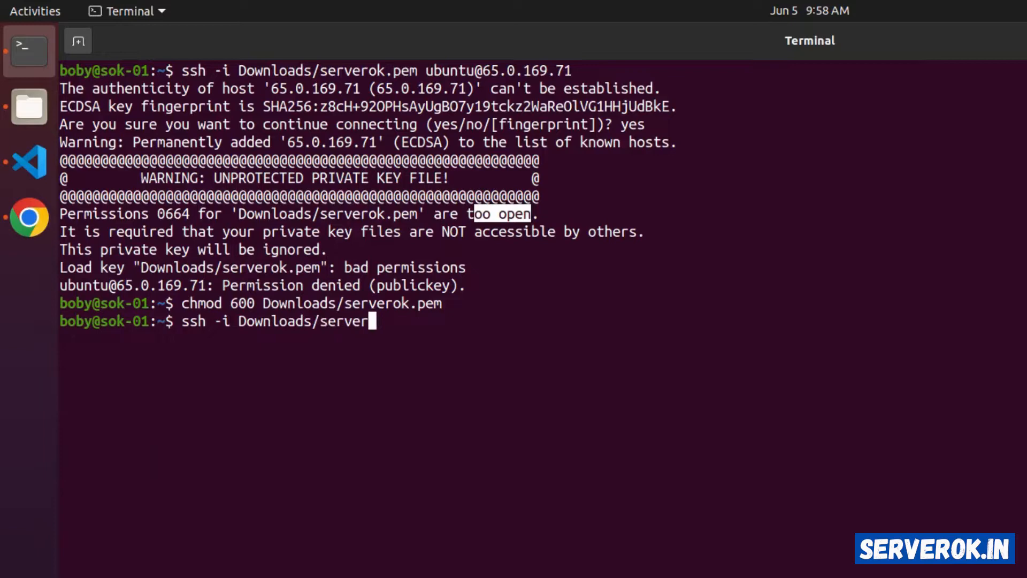
type("ok.pem")
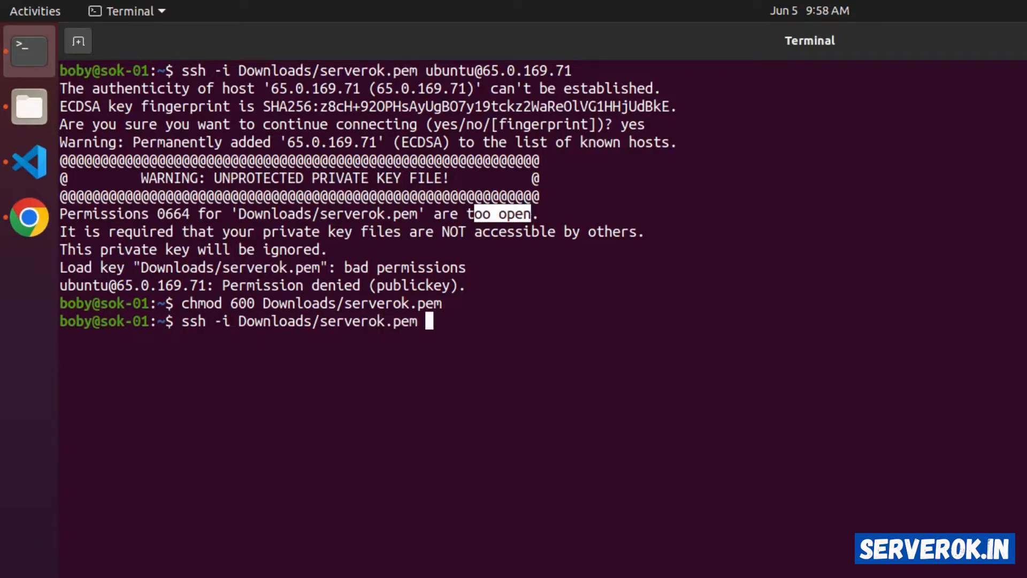
type("ubun")
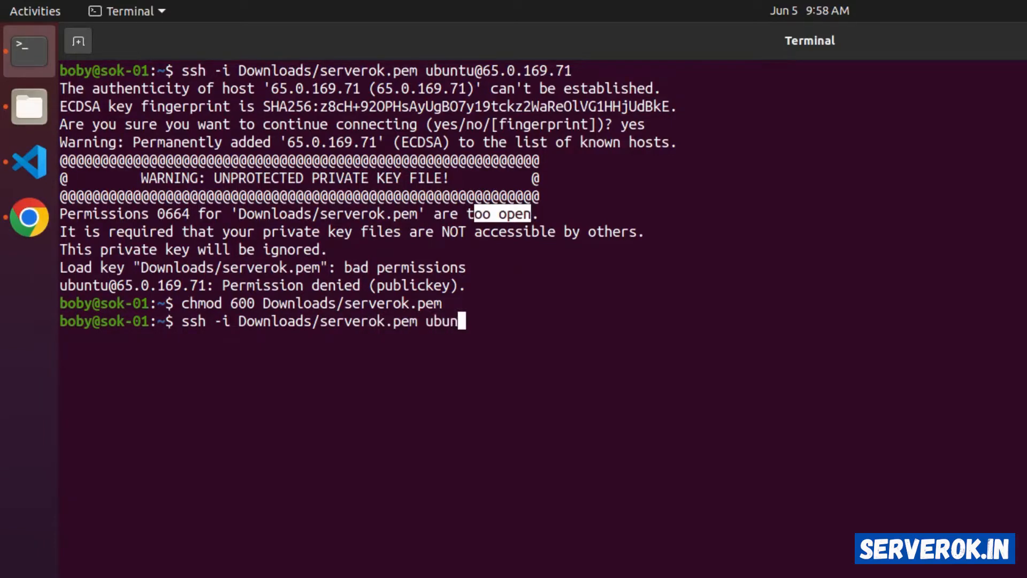
type("tu@65.0.169.71")
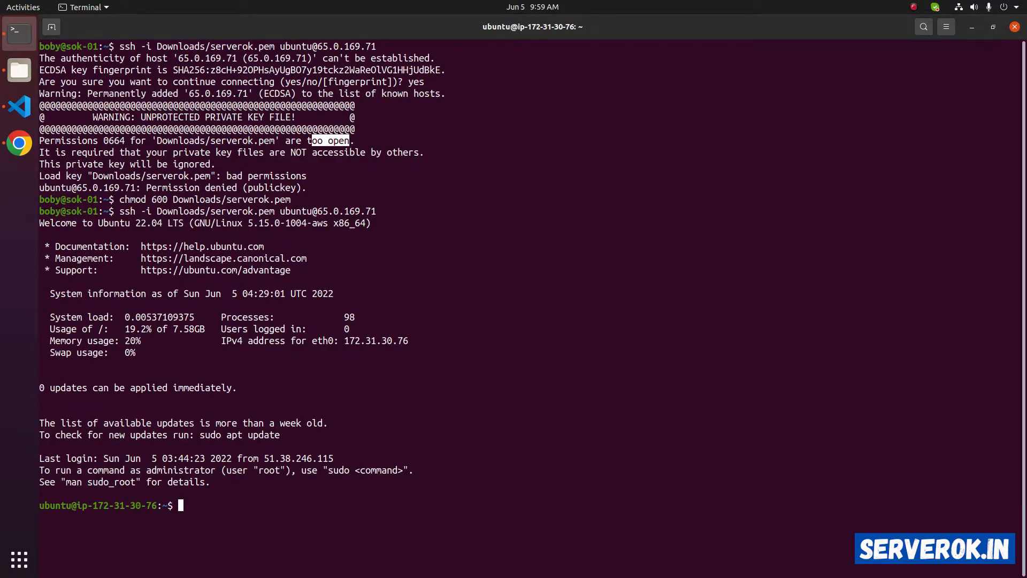
Step: In a new local terminal, create the my-ssh-key folder and change into it
left_click(51, 27)
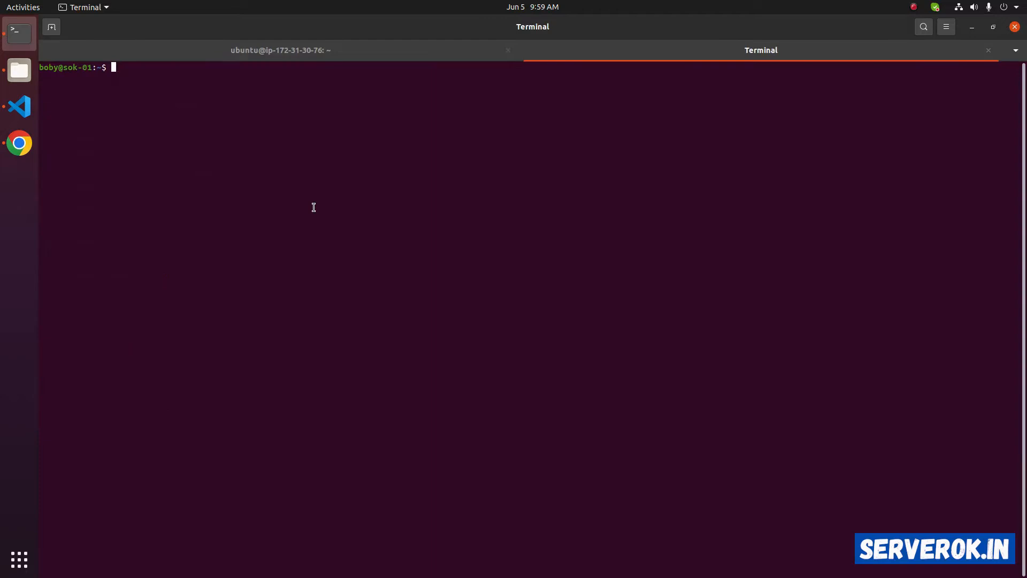
type("m")
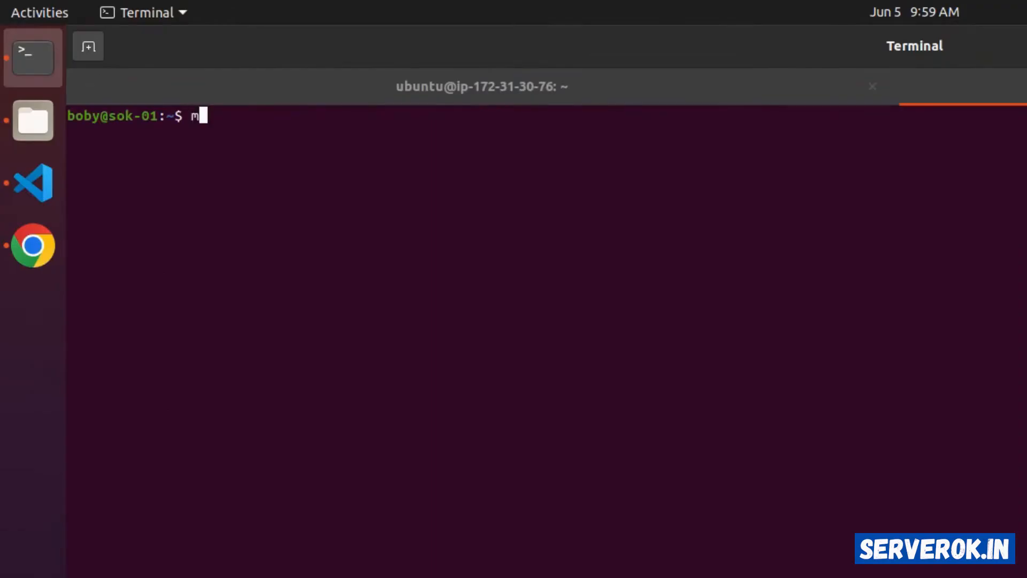
type("kdir my")
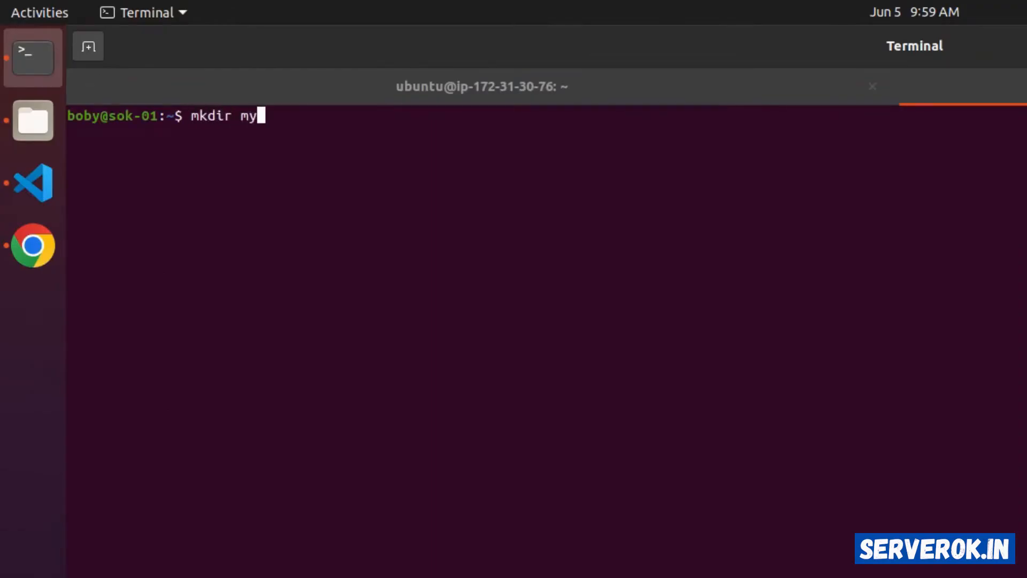
type("-ssh-key")
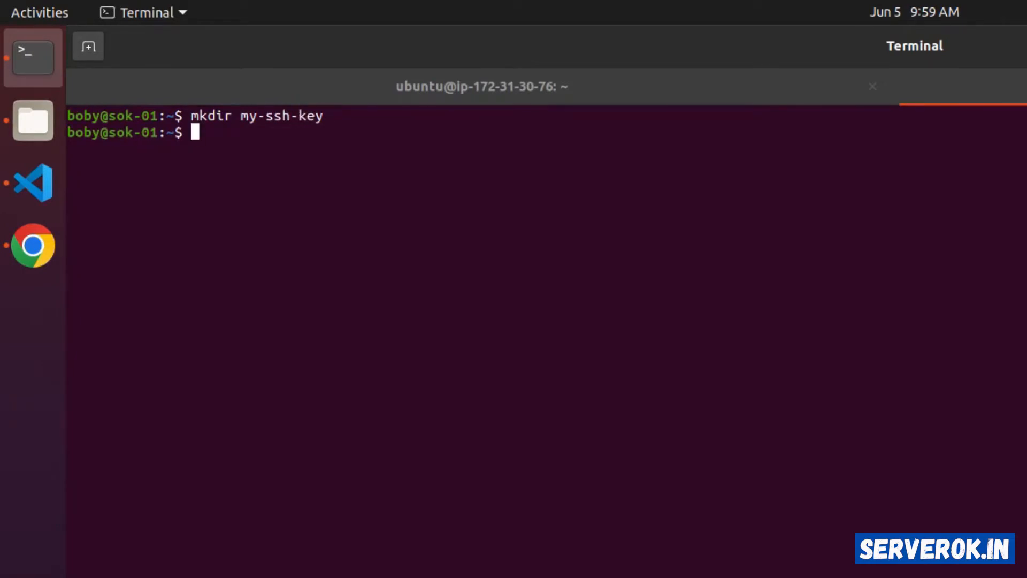
type("cd my-ssh-key/")
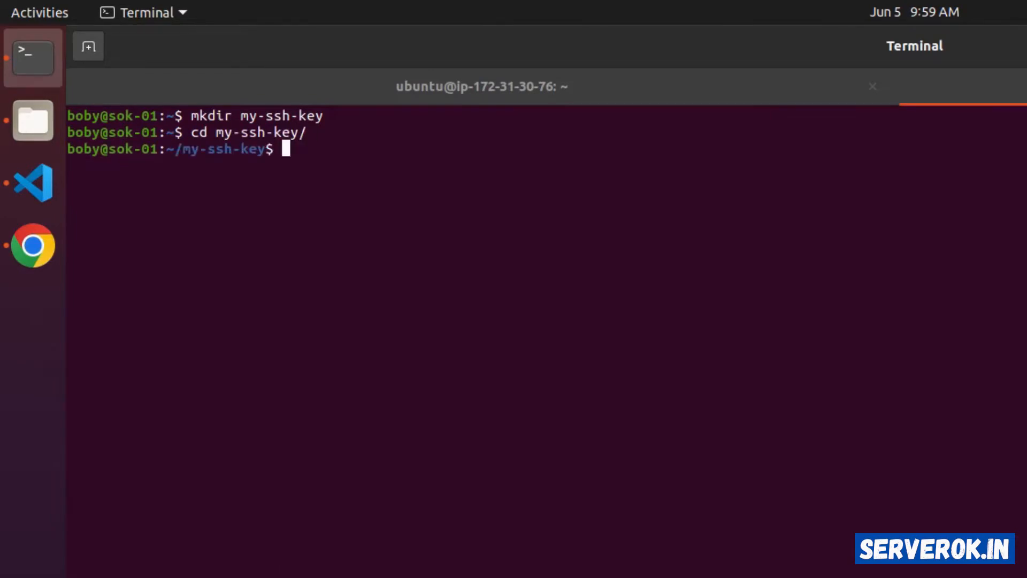
Step: Generate a 4096-bit key pair named my-new-key with ssh-keygen
type("s")
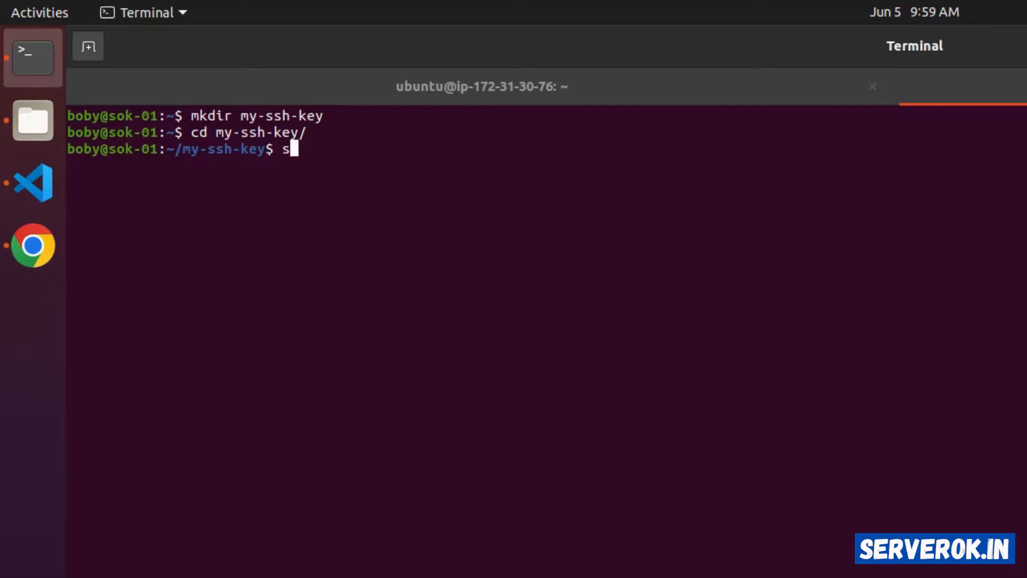
type("sh-keygen -b")
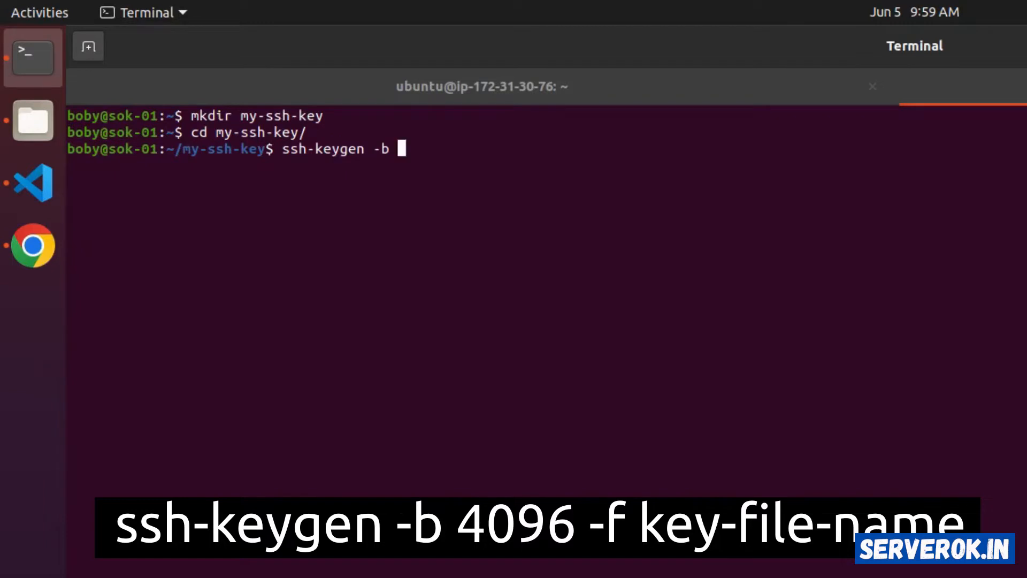
type("4096 -f")
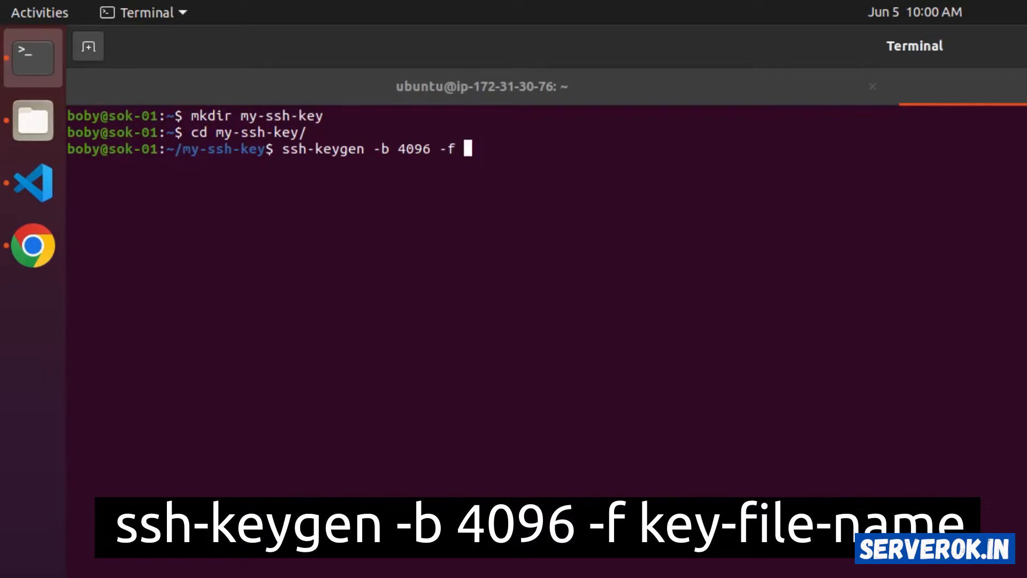
type("my-new-k")
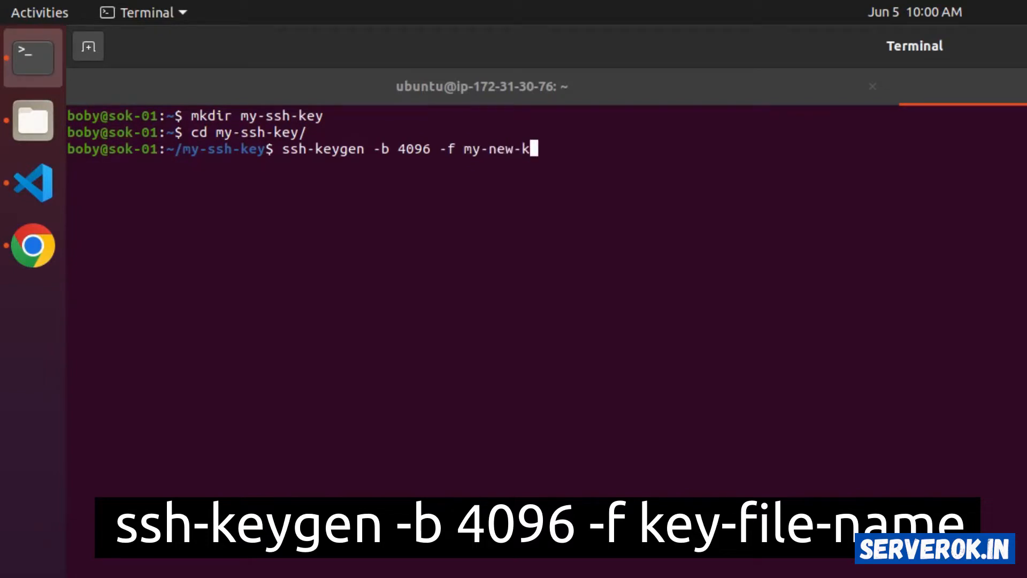
type("ey")
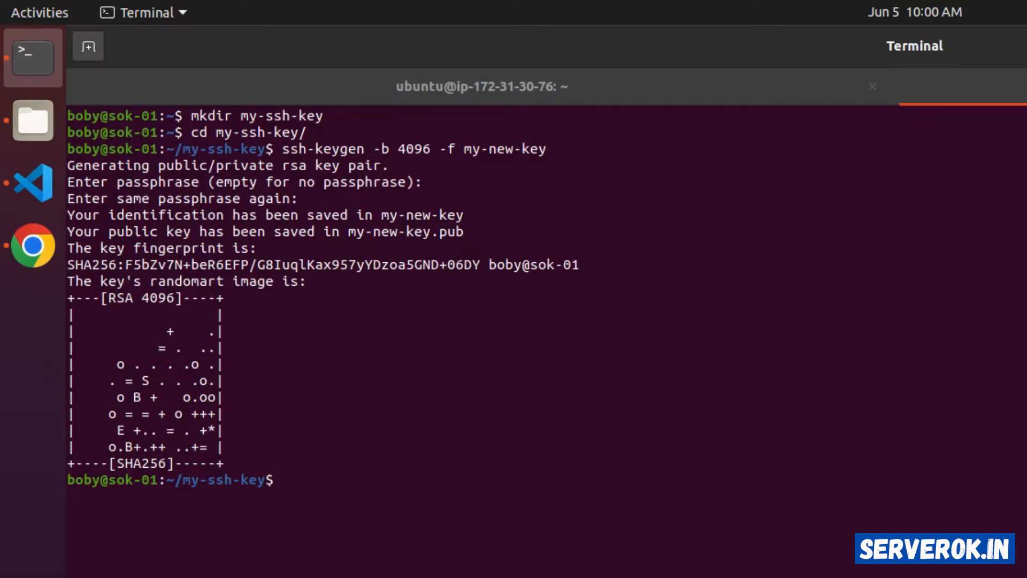
Step: List the new key files and print my-new-key.pub with cat
type("ls -l")
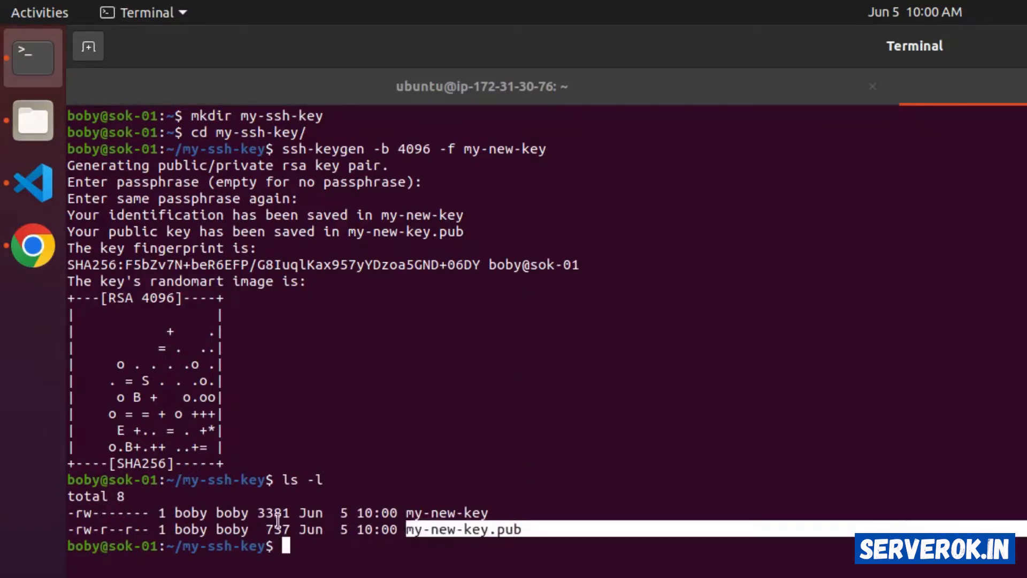
double_click(445, 512)
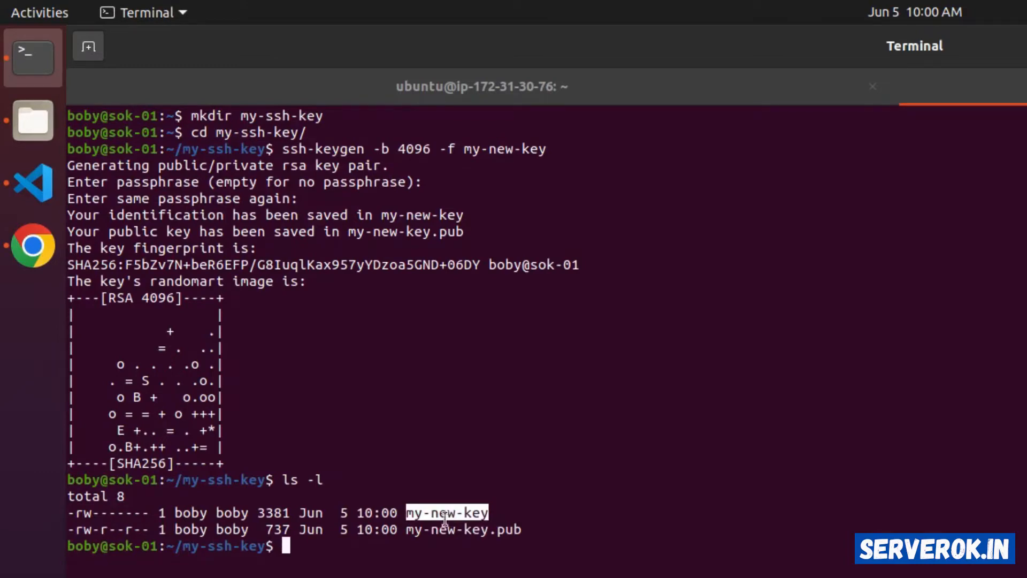
double_click(463, 529)
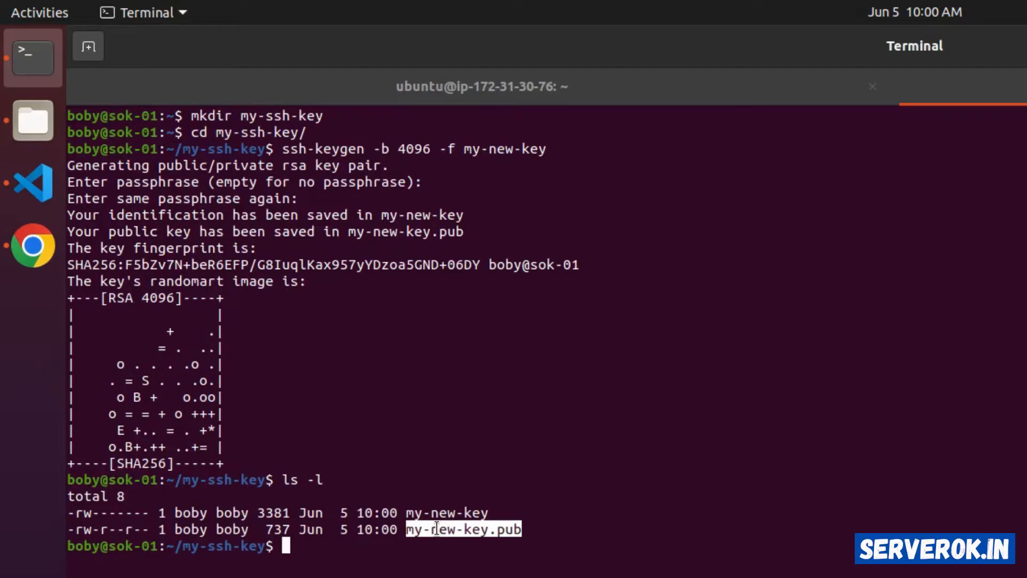
right_click(463, 530)
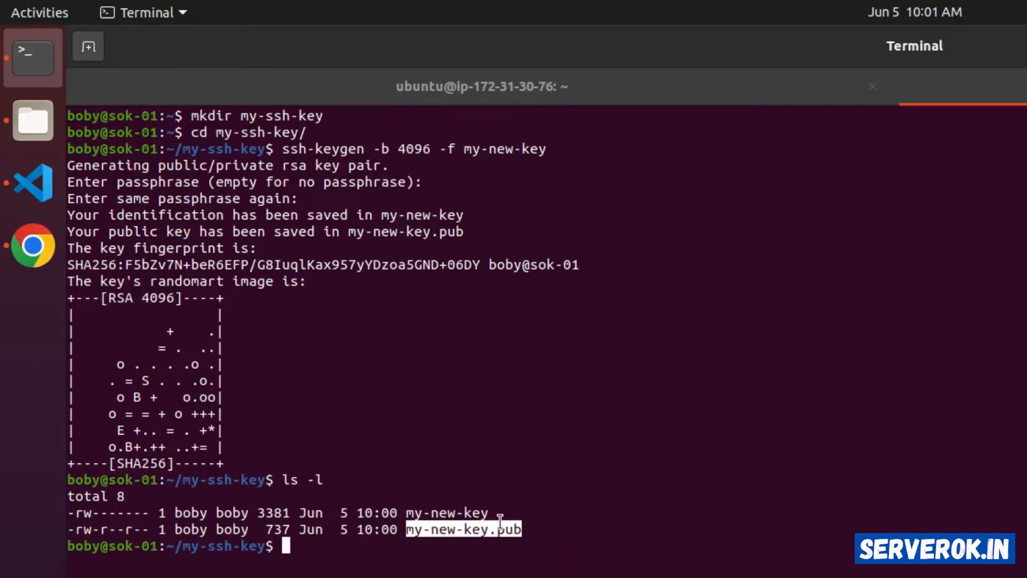
type("cat my-new-key.pub")
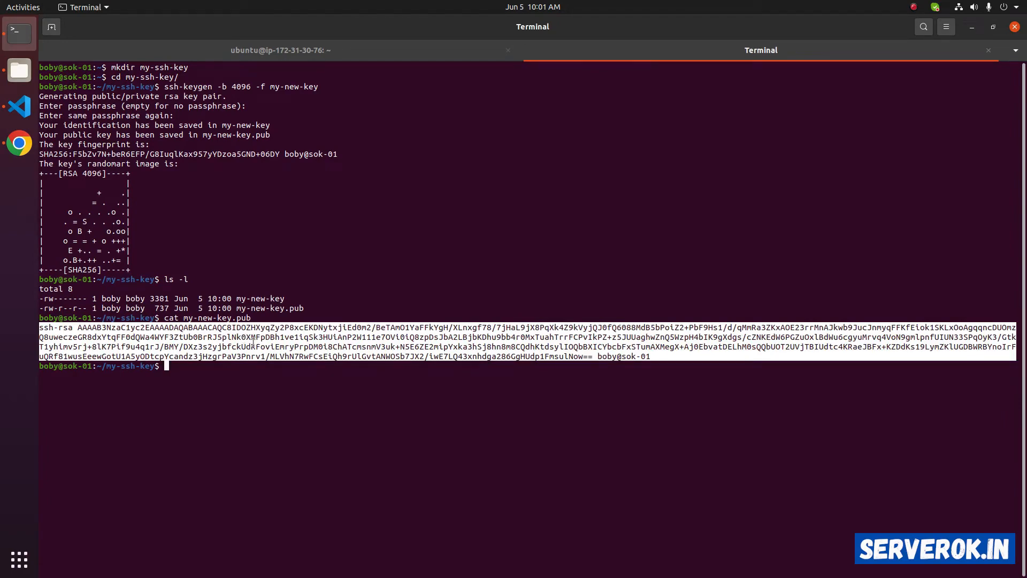
mouse_move(785, 198)
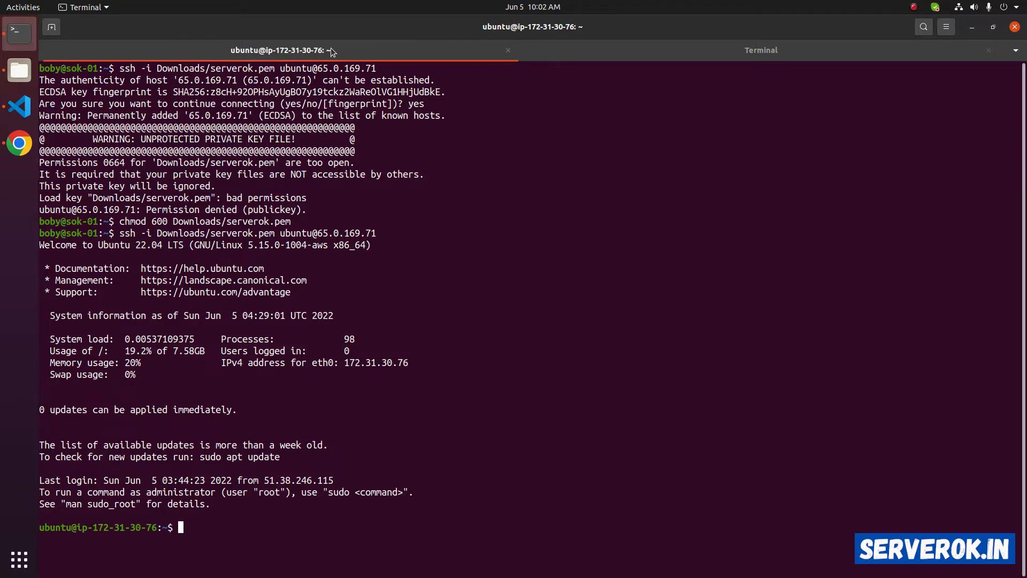
Step: On the server, list ~/.ssh and display the authorized_keys file holding the serverok key
type("ls -la")
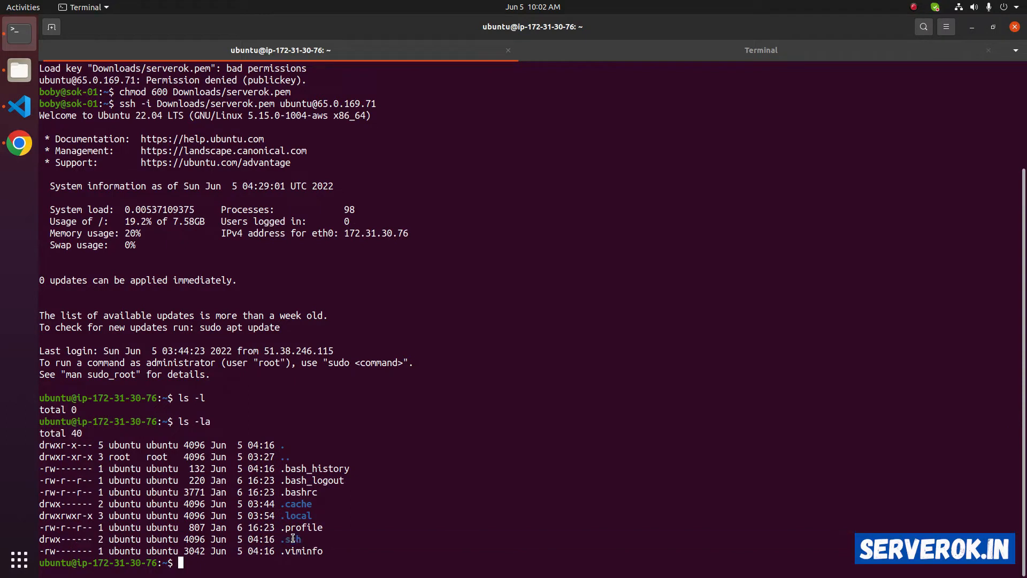
type("cd .ssh")
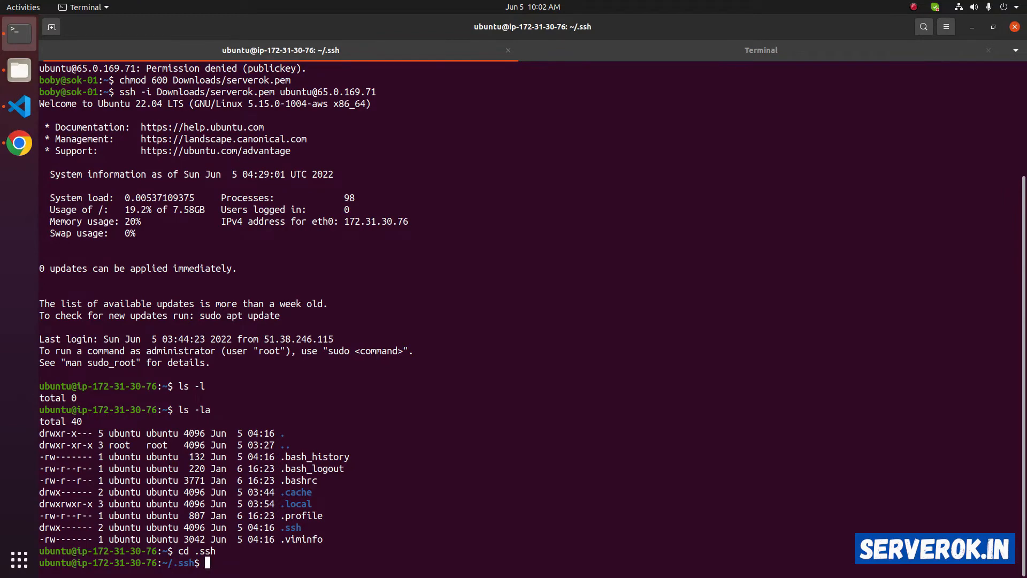
type("ls -la")
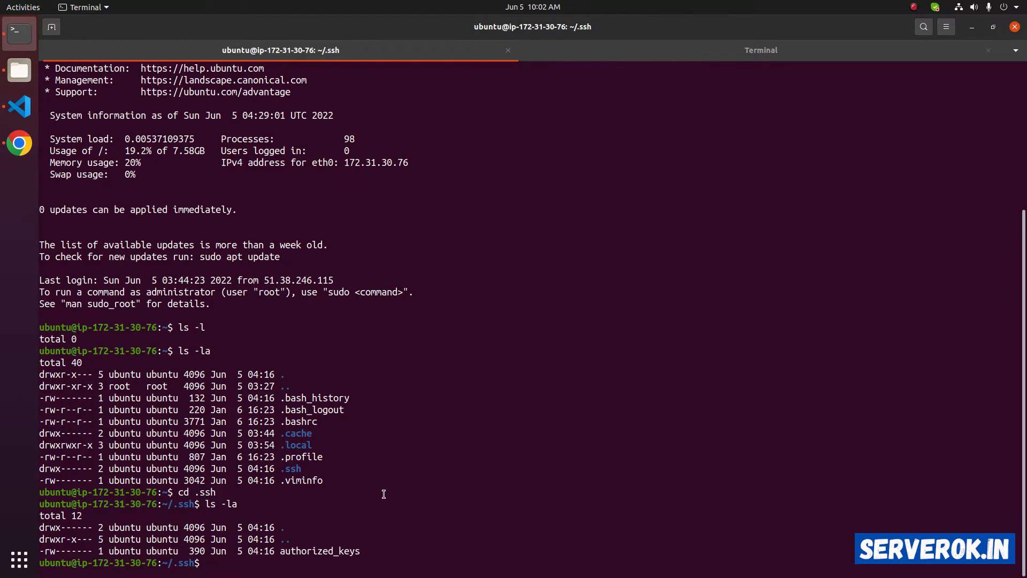
double_click(319, 550)
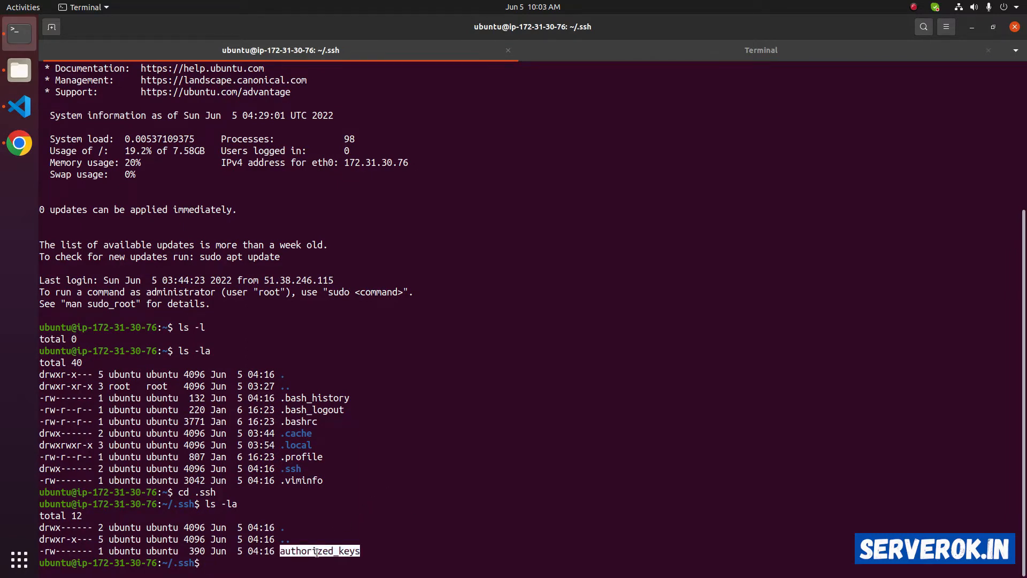
type("cat authorized_keys")
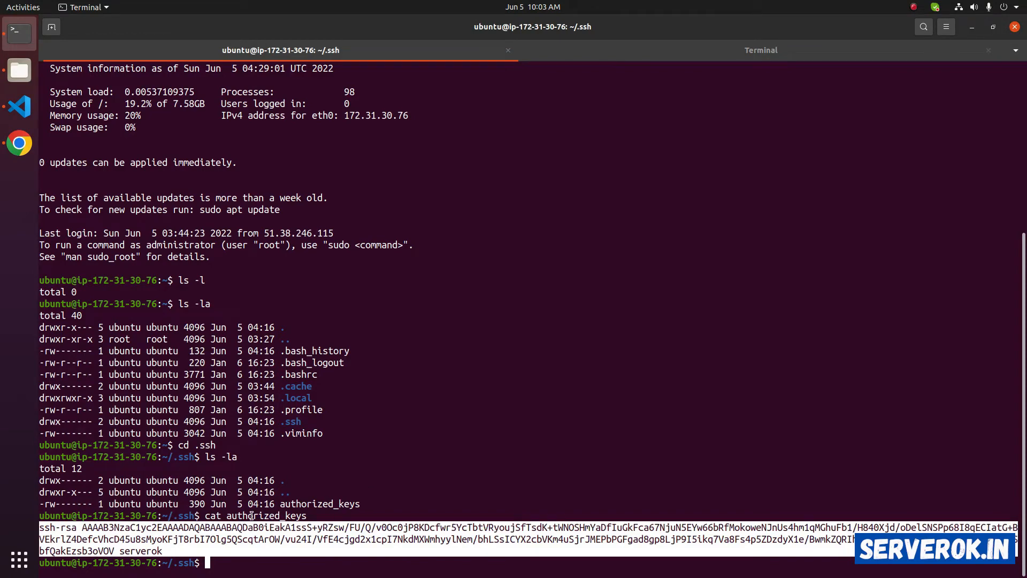
double_click(265, 516)
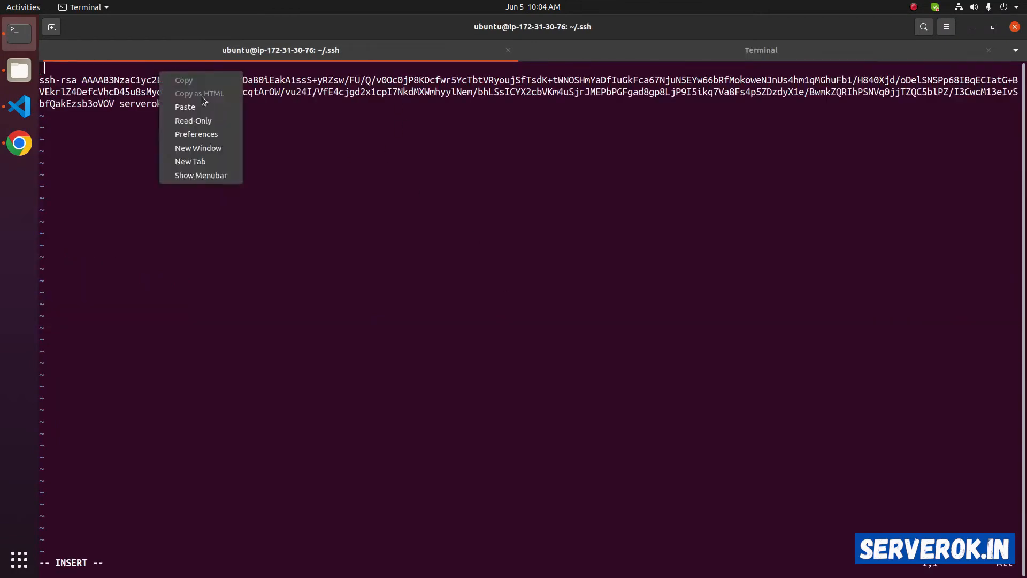
Step: Paste the my-new-key public key into authorized_keys in vi and write the file
left_click(185, 107)
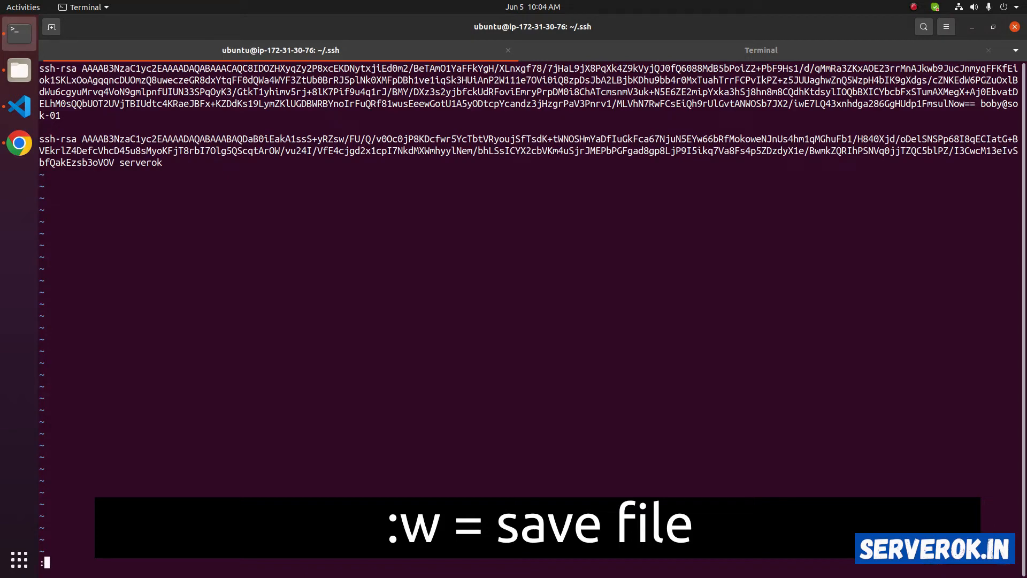
type("w")
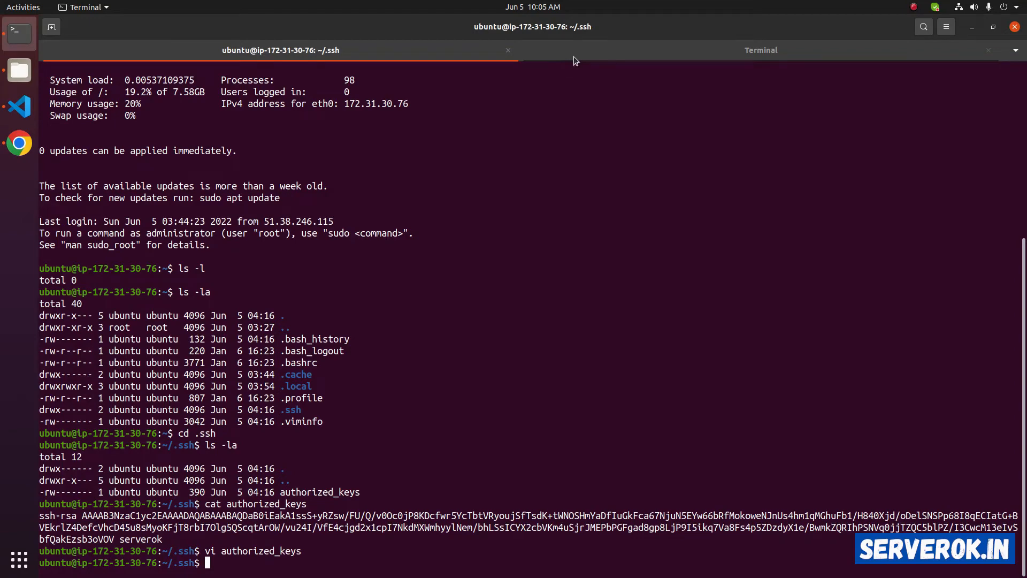
mouse_move(587, 54)
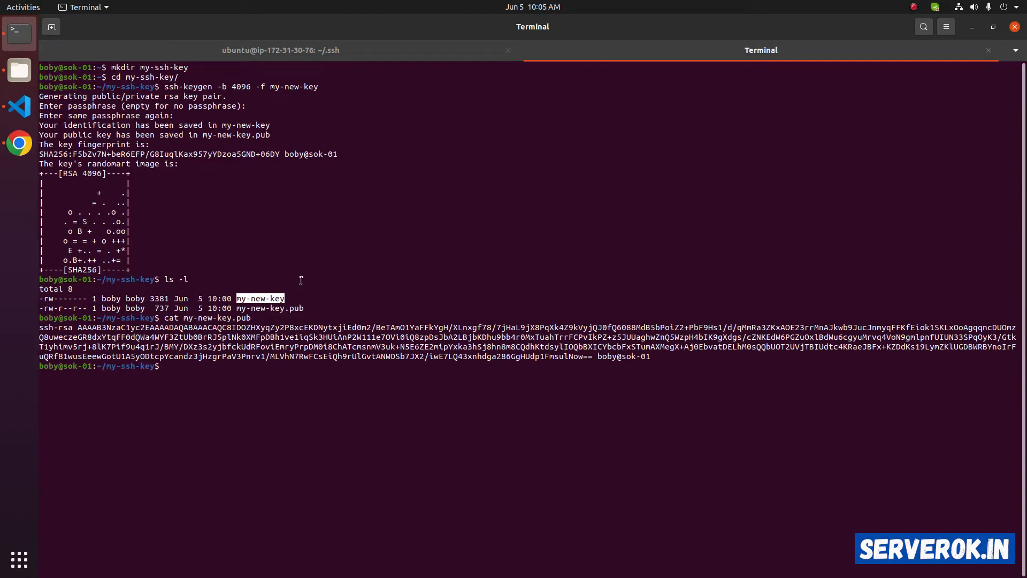
Step: Rename the private key my-new-key to my-new-key.pem with mv
type("mv my-new-key my-new-key.")
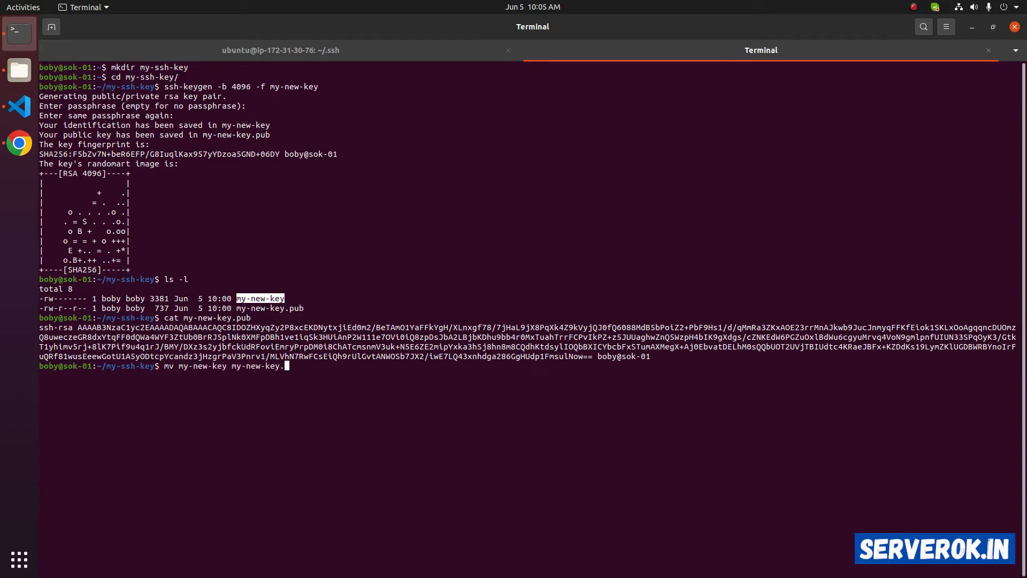
type("pem")
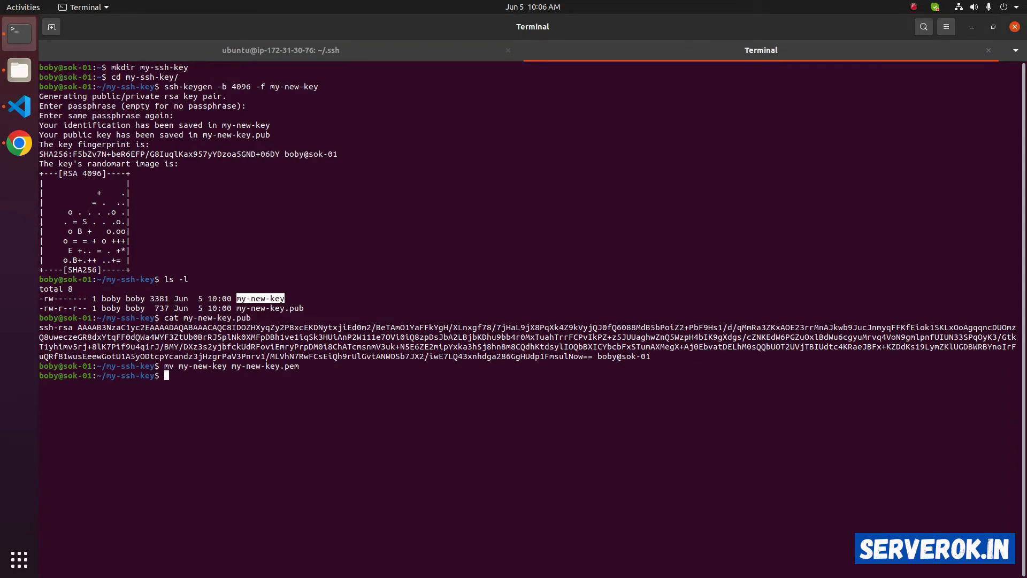
type("ssh -i")
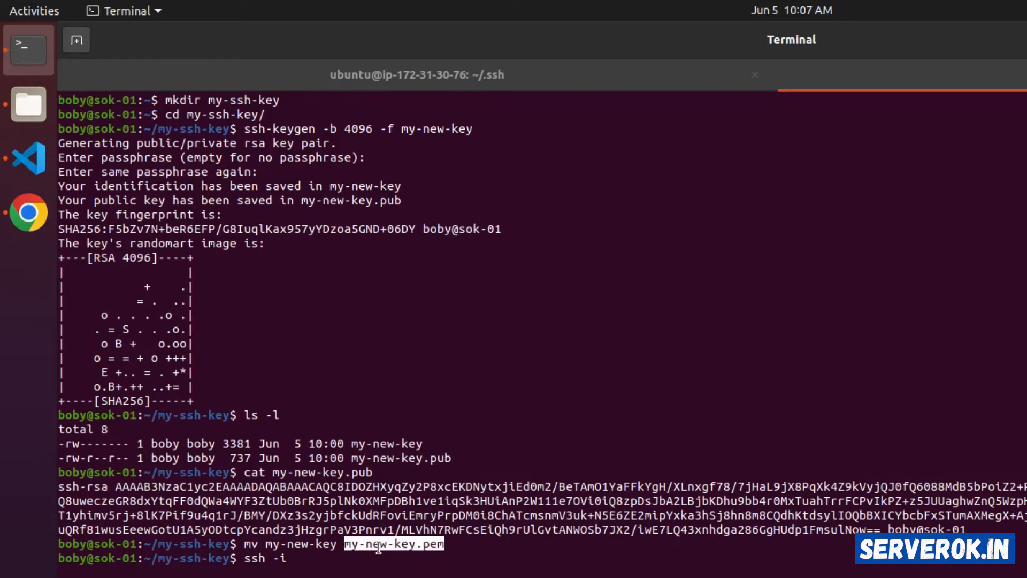
type("my-new-key.pem")
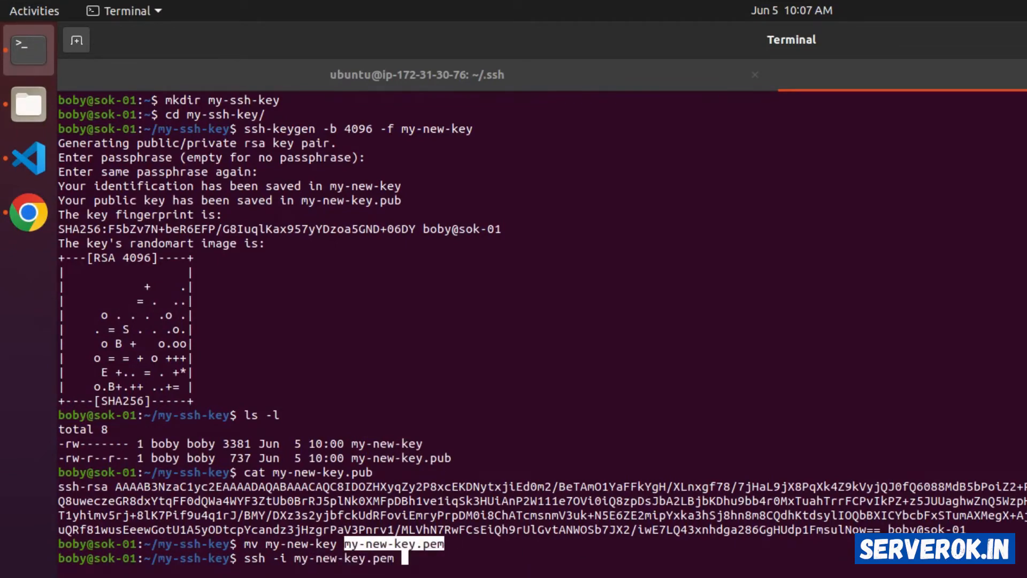
type("ubuntu@65.0.169.71")
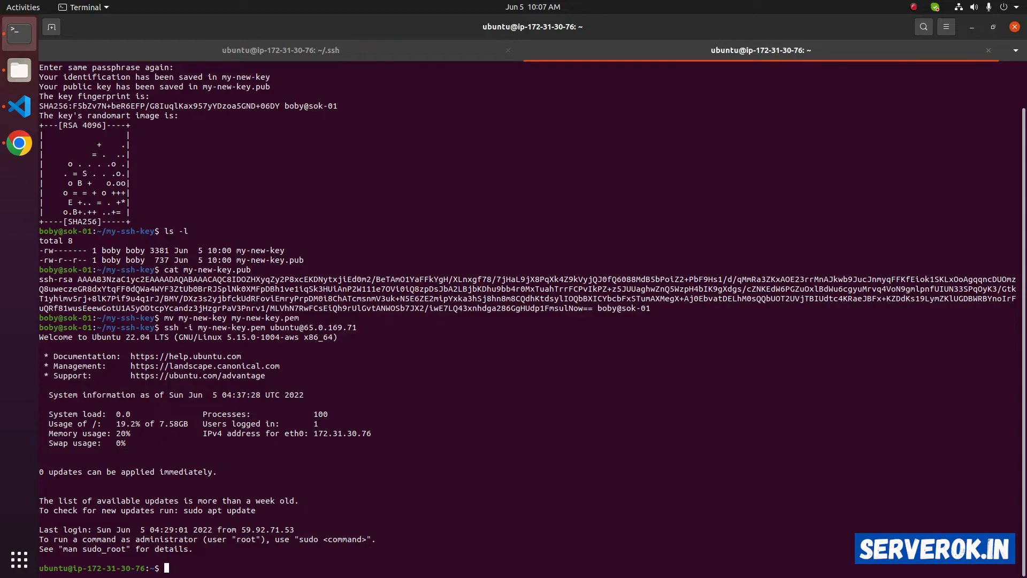
Step: Exit the earlier server session and reconnect to 65.0.169.71 with Downloads/serverok.pem
left_click(280, 50)
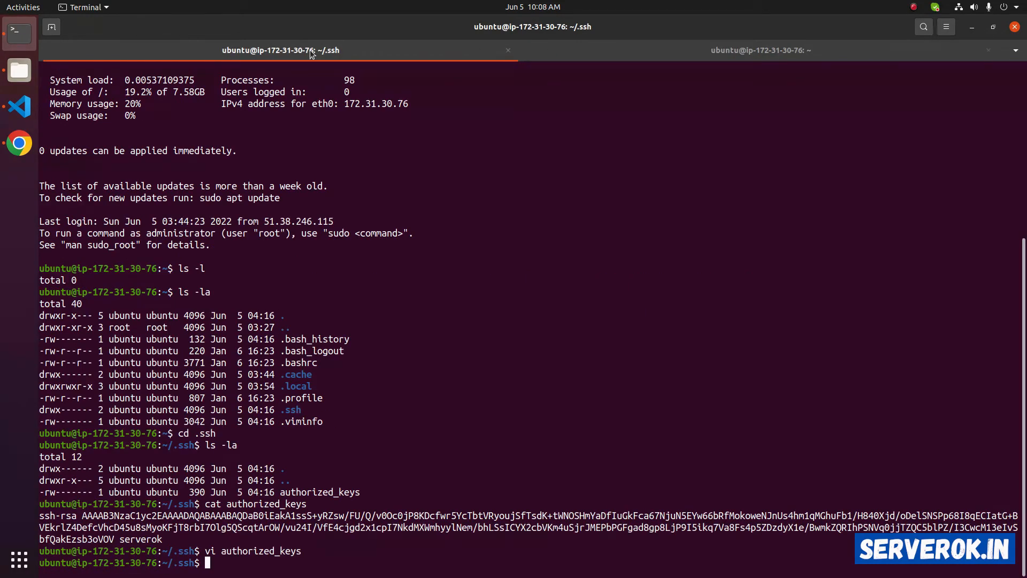
type("exit")
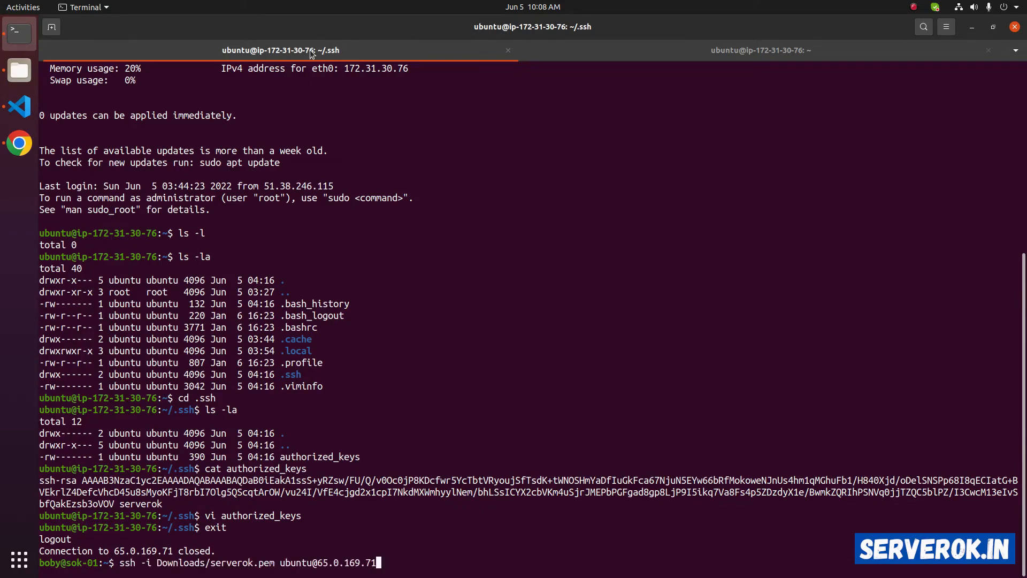
key("Return")
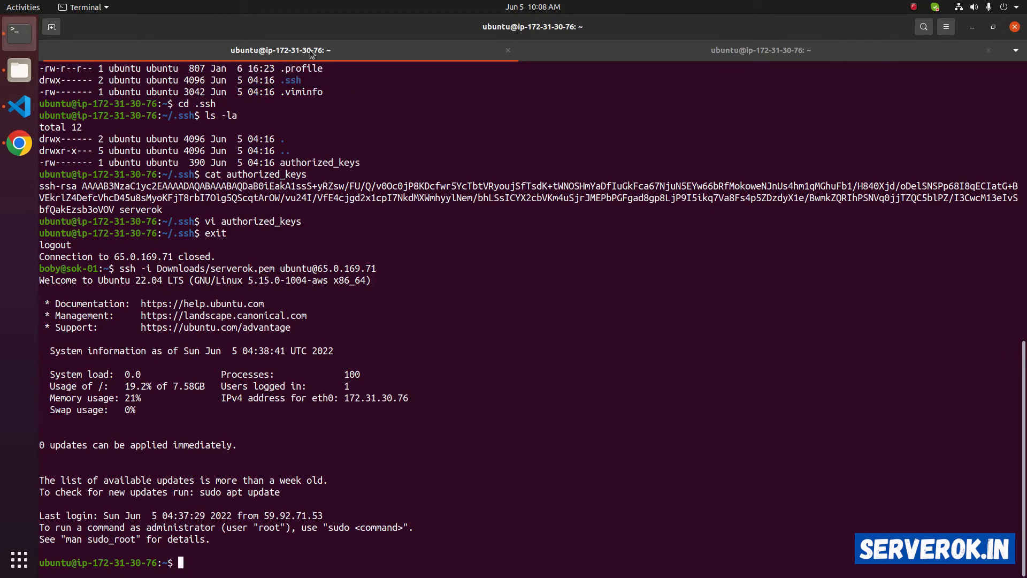
Step: Edit .ssh/authorized_keys in vi to keep only the my-new-key public key, then quit
type("vi /")
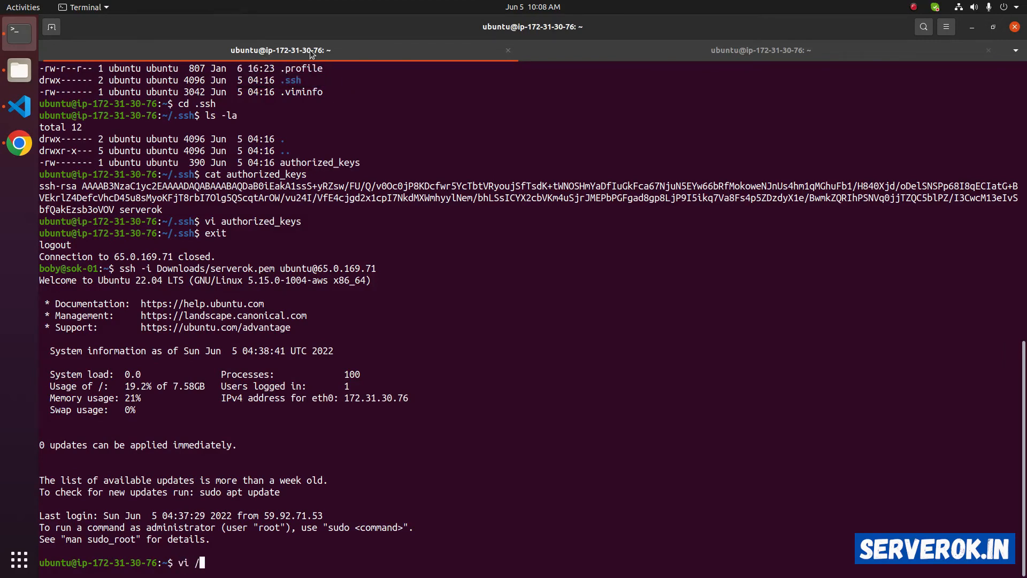
type(".ssh/")
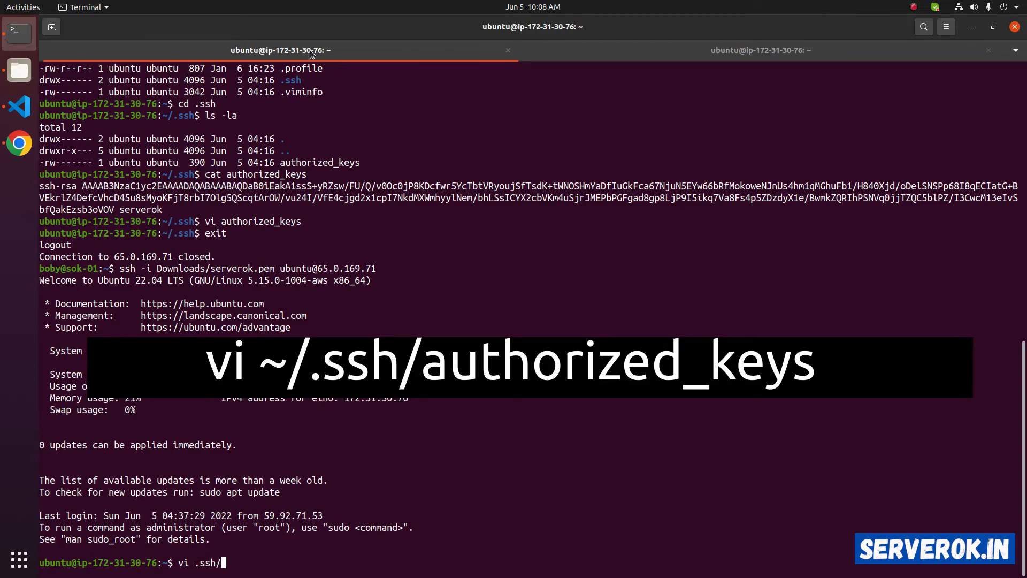
type("authorized_keys")
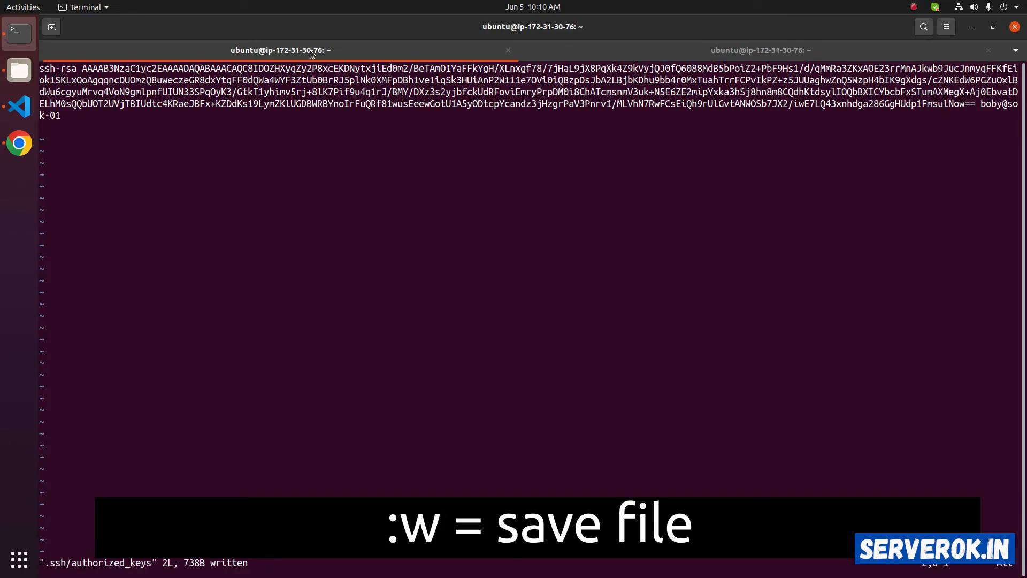
type(":q")
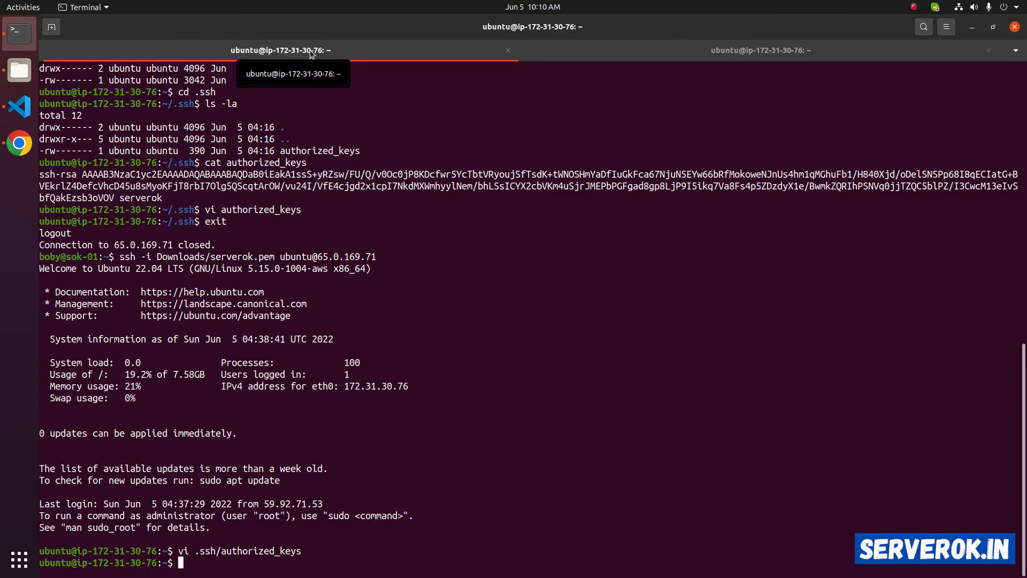
Step: Exit the server session and see the serverok.pem login refused with Permission denied
type("exit")
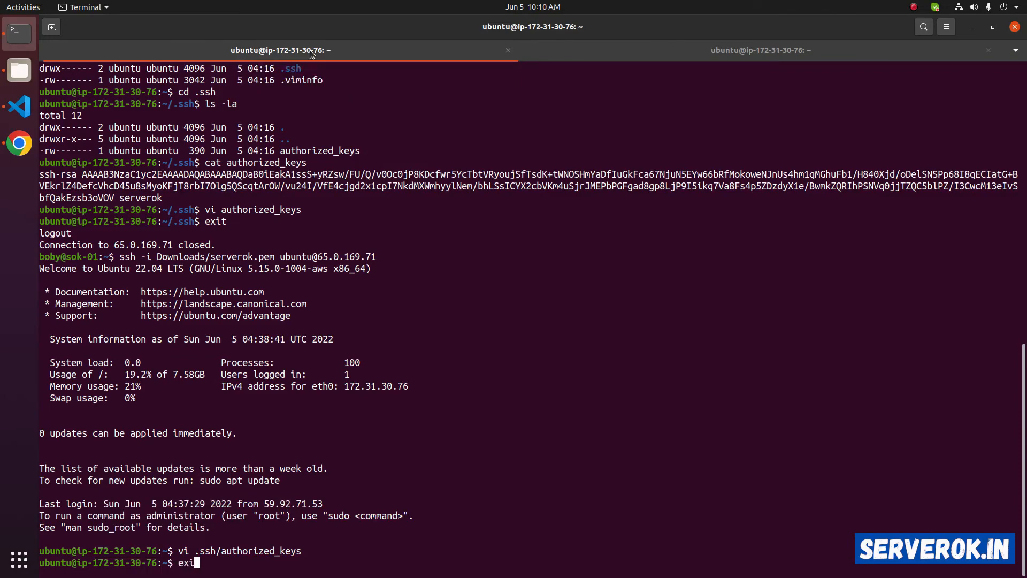
key("Return")
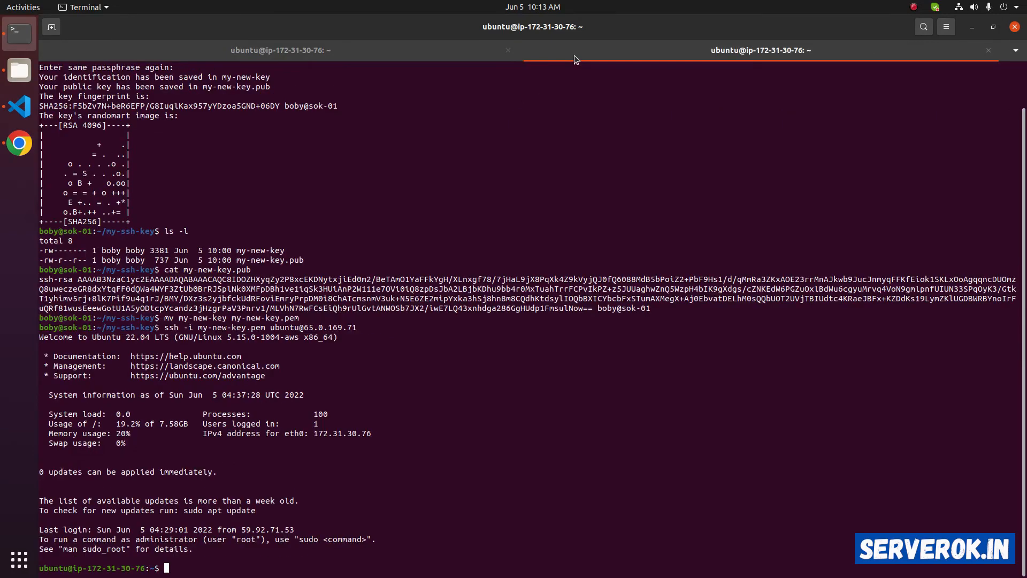
mouse_move(227, 550)
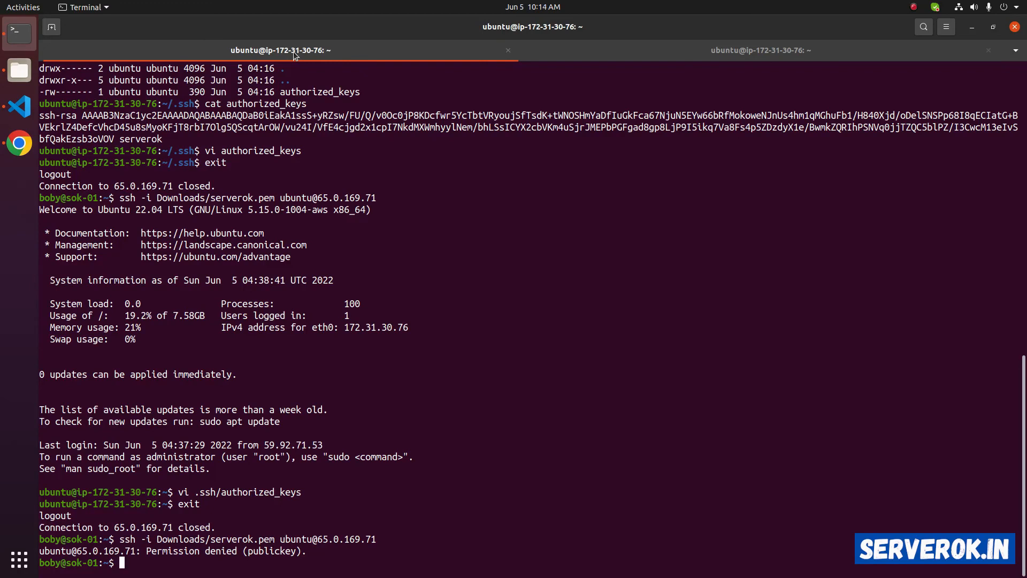
type("cd my-ssh-key/")
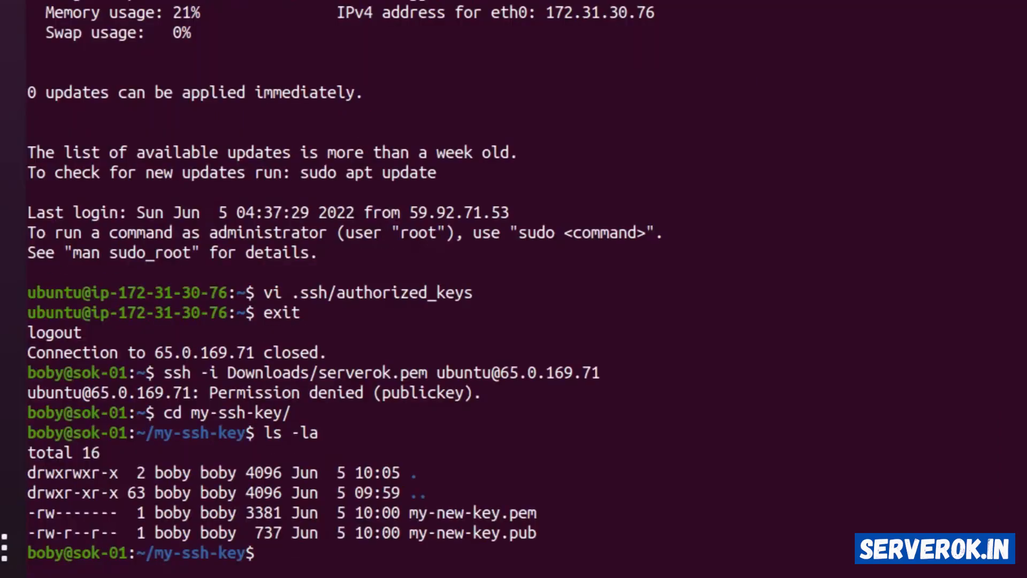
type("ssh -i")
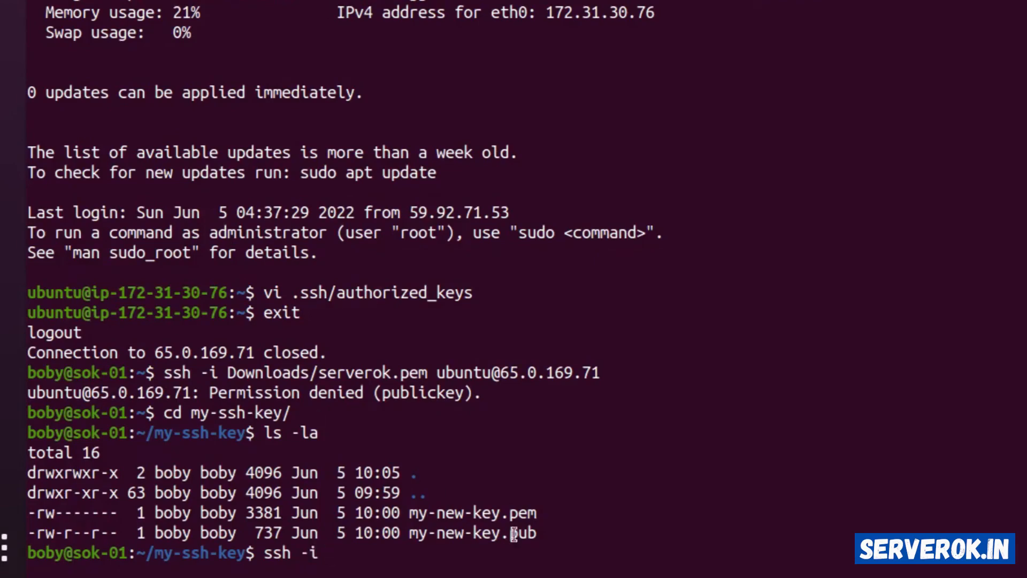
mouse_move(429, 512)
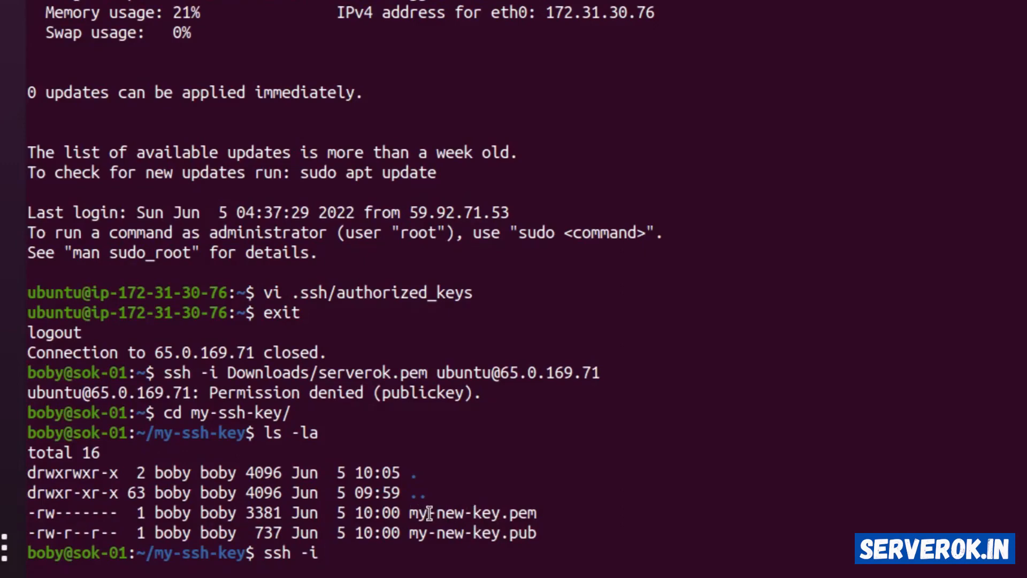
double_click(472, 512)
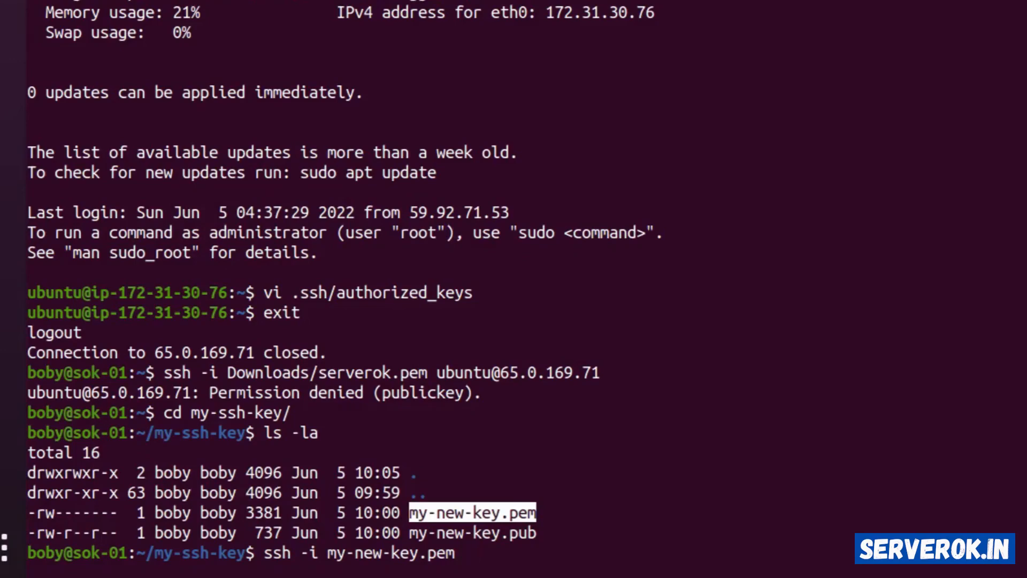
type("ubuntu@")
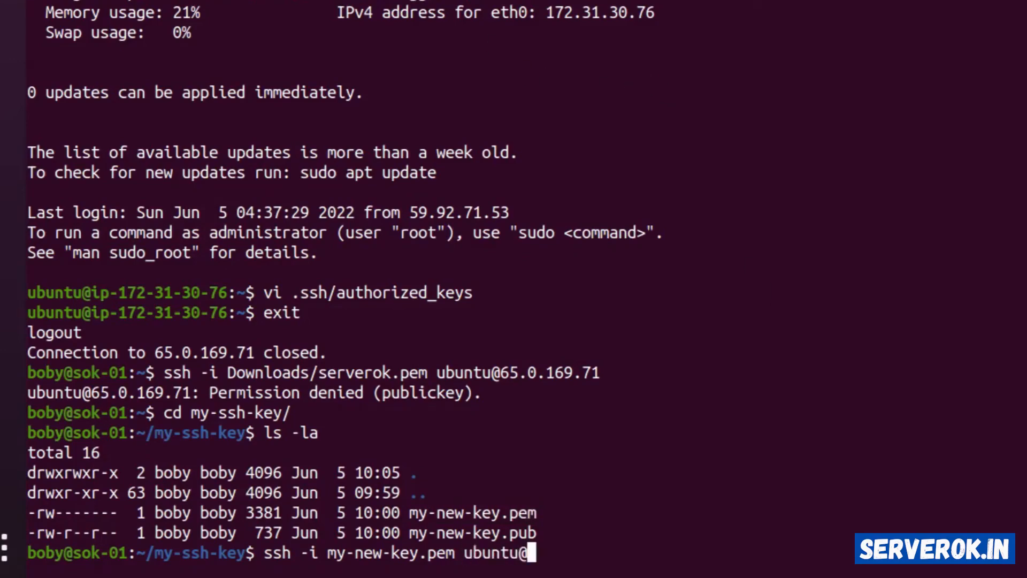
type("65.0.169.71")
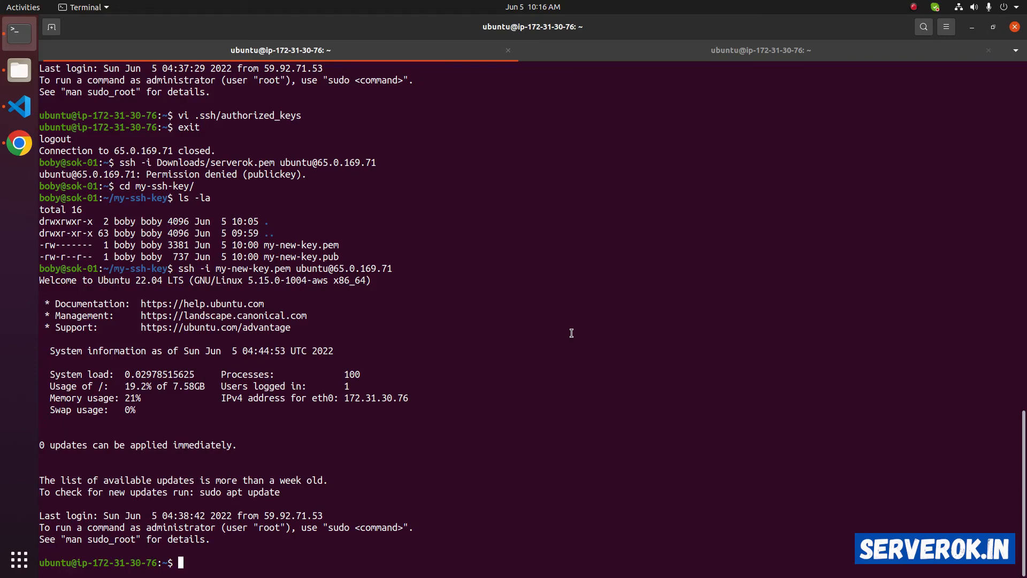
type("cat .ssh")
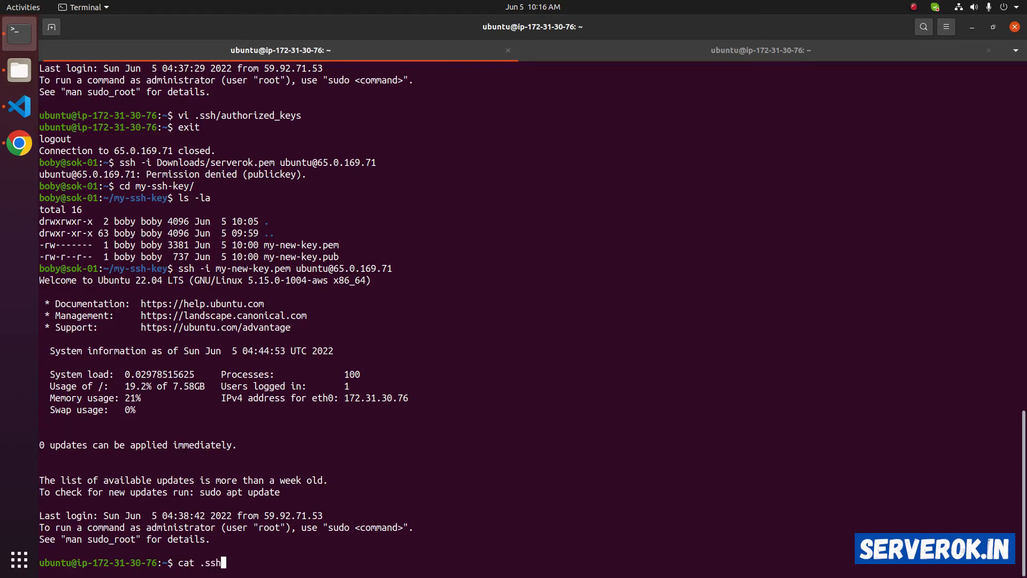
Step: Show authorized_keys on the server, containing the single ssh-rsa key ending boby@sok-01
type("/authorized_keys")
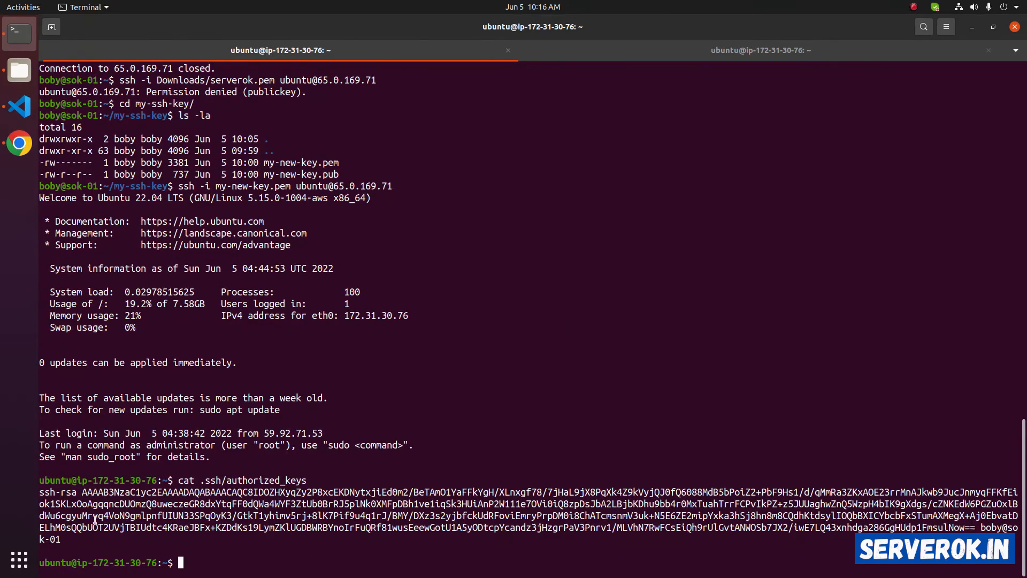
double_click(55, 492)
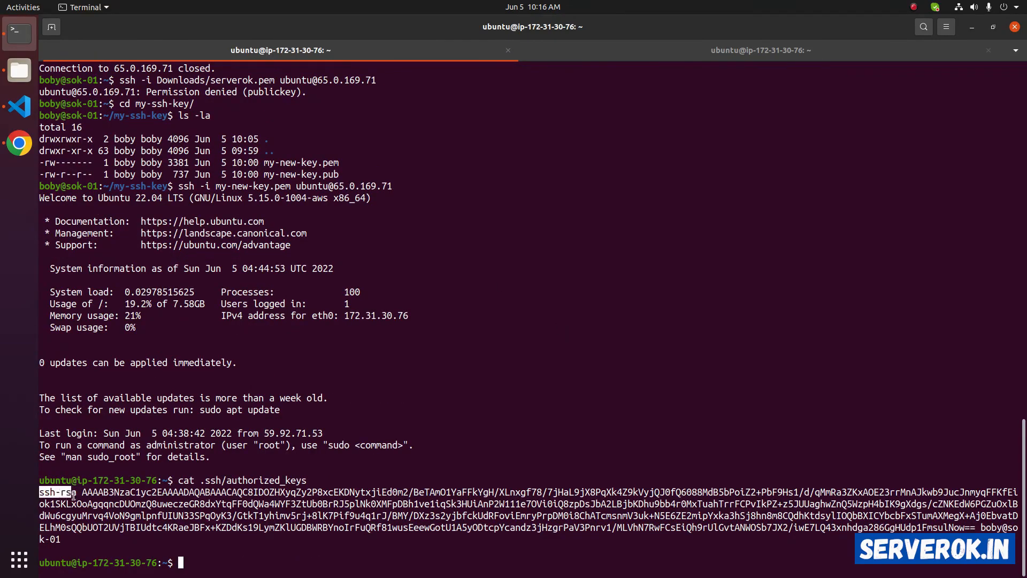